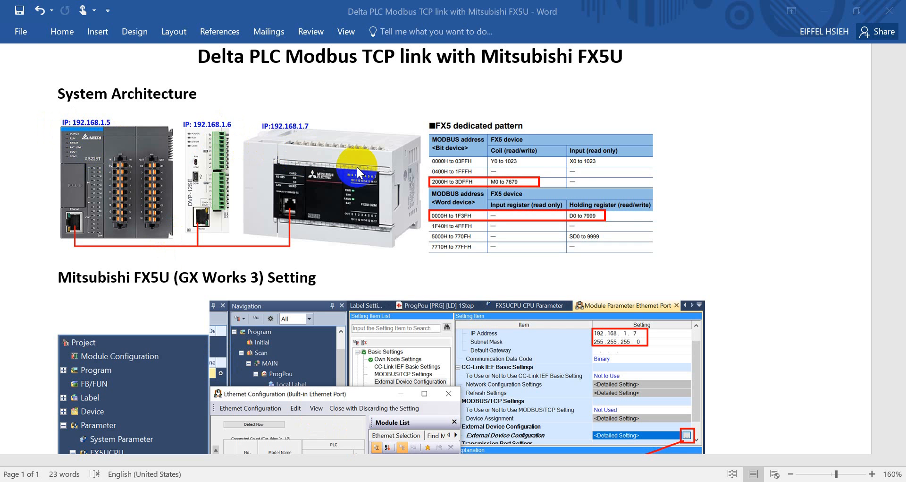
mouse_move(107, 131)
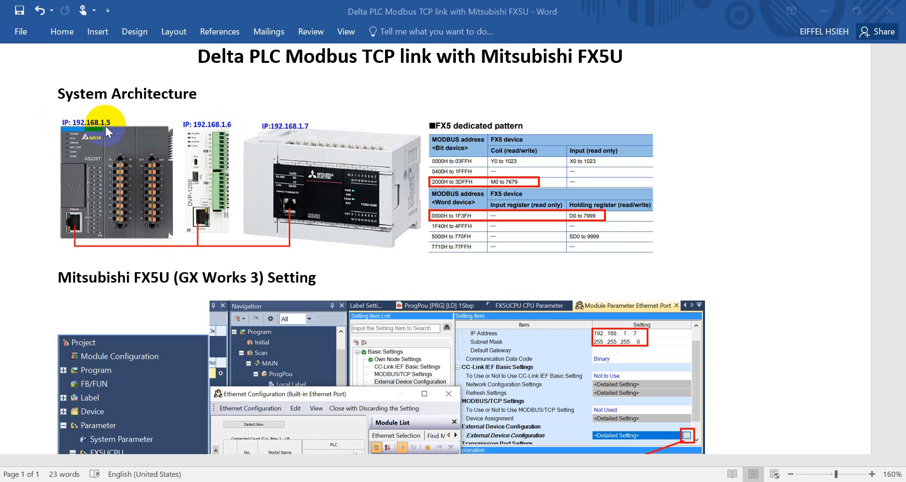
mouse_move(228, 133)
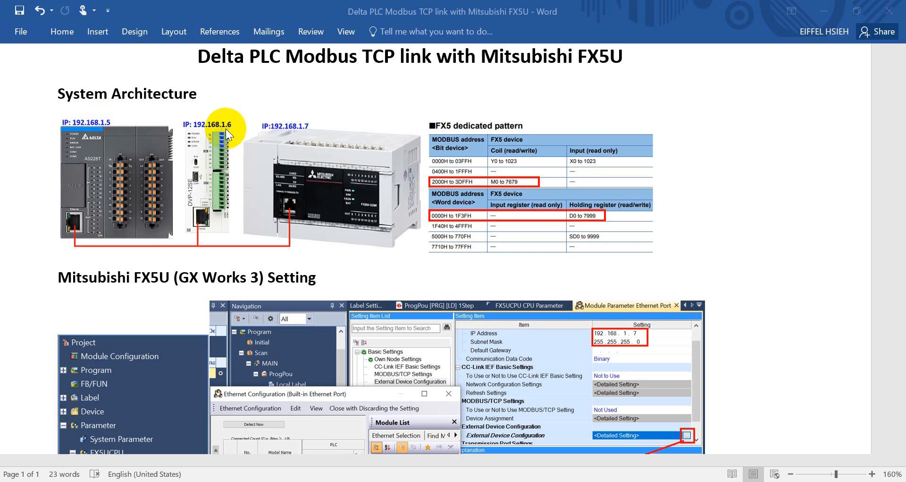
mouse_move(300, 135)
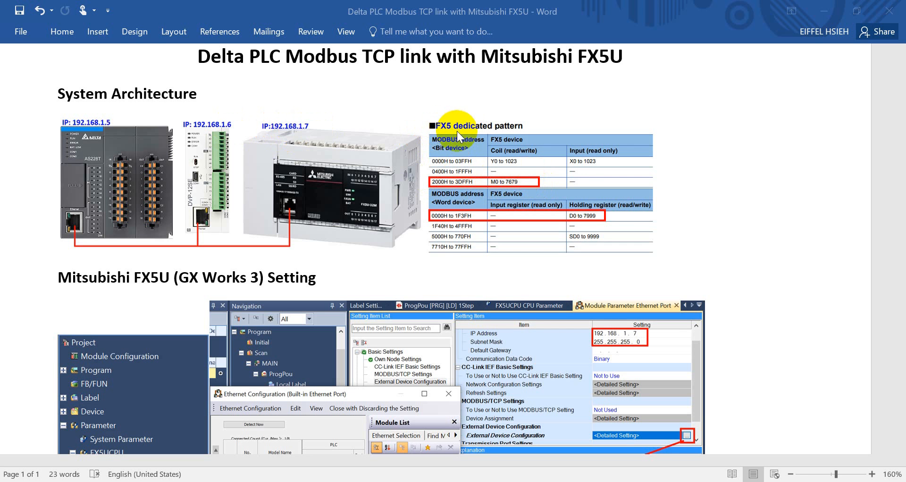
mouse_move(448, 186)
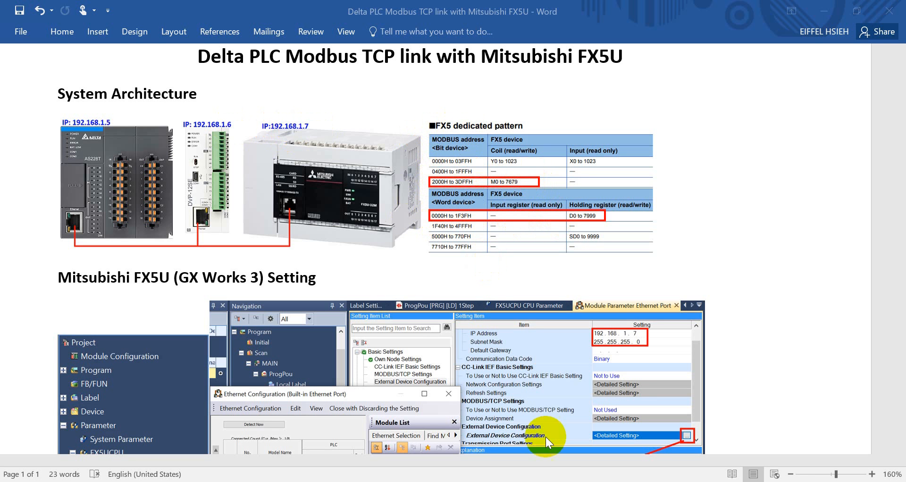
Scroll down to the Mitsubishi FX5U (GX Works 3) Ethernet port screenshots
scroll(down, 3)
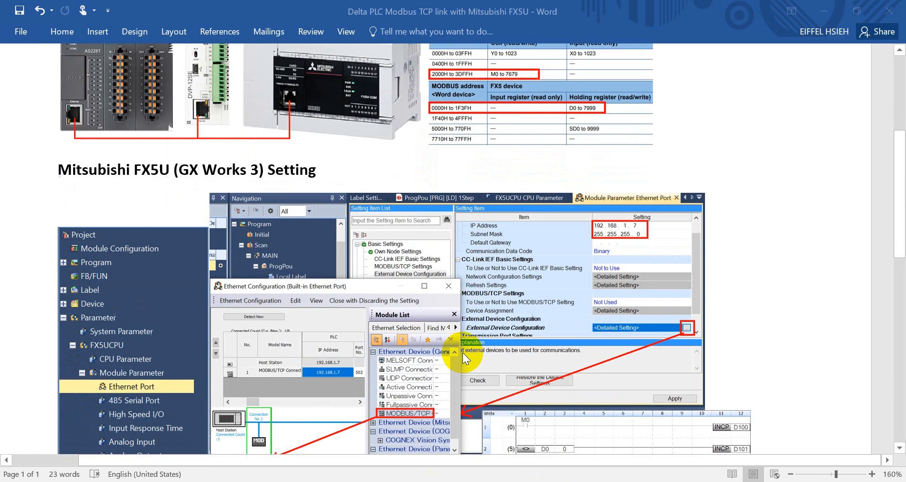
mouse_move(136, 198)
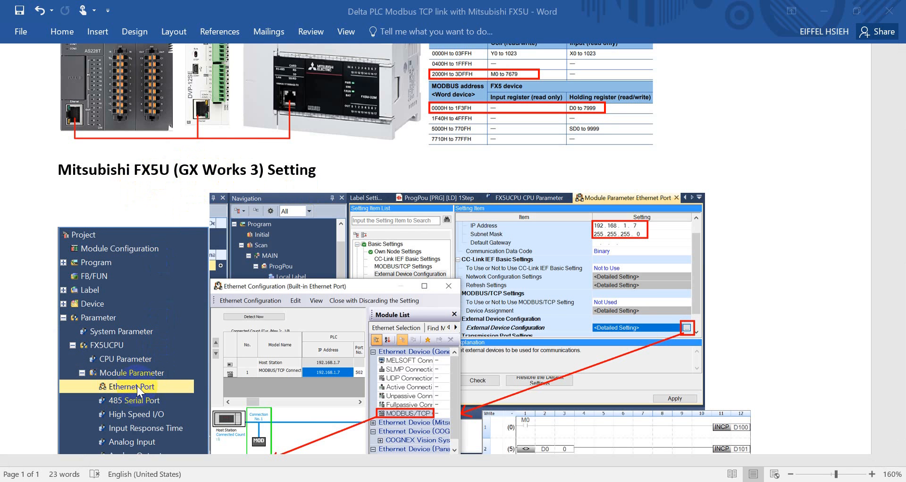
mouse_move(656, 225)
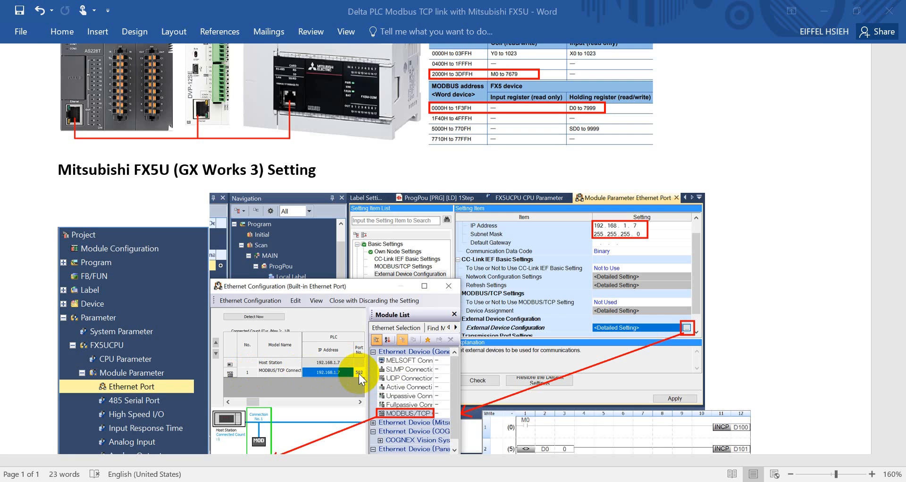
Scroll down to the Delta DVP-SE & AS PLC (ISPSoft) Setting heading
scroll(down, 3)
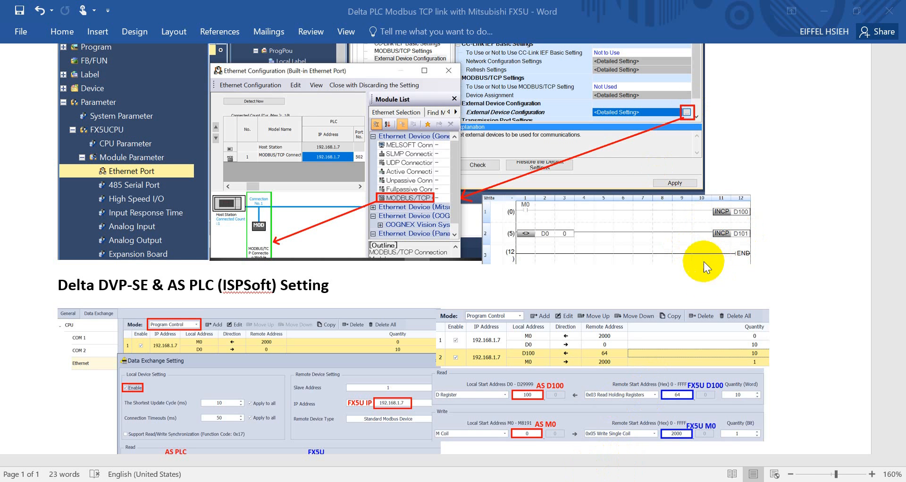
Scroll down to the Data Exchange Setting screenshots and the SM1167–SM1169 flag table
scroll(down, 3)
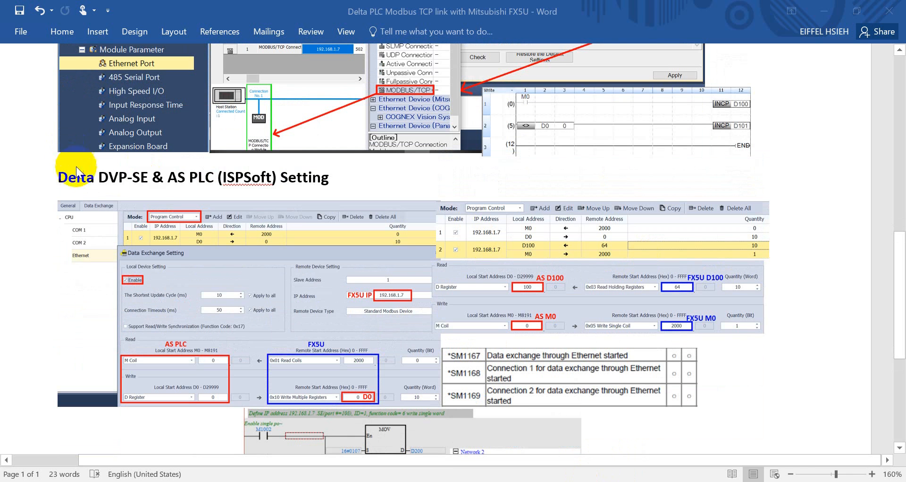
mouse_move(281, 187)
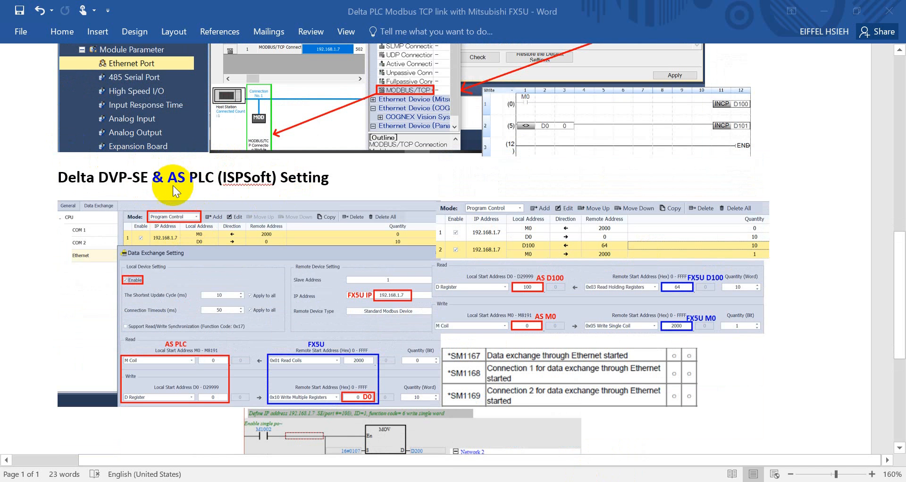
mouse_move(199, 234)
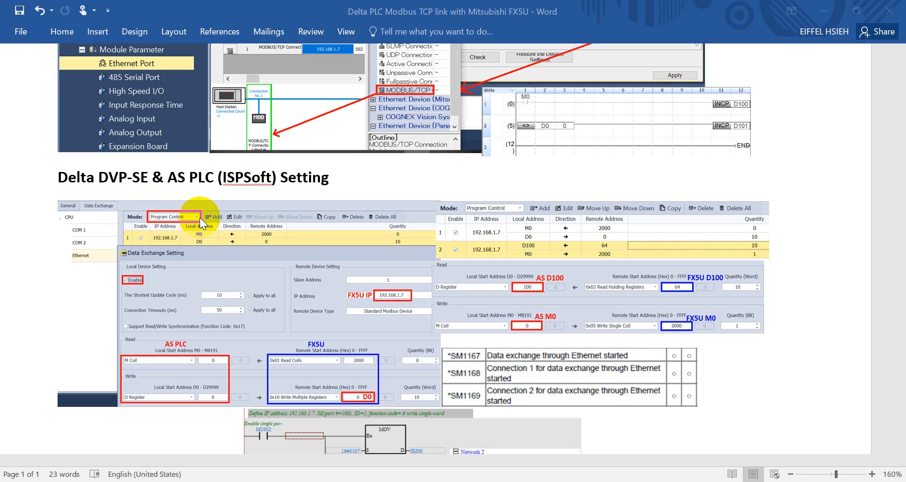
mouse_move(462, 360)
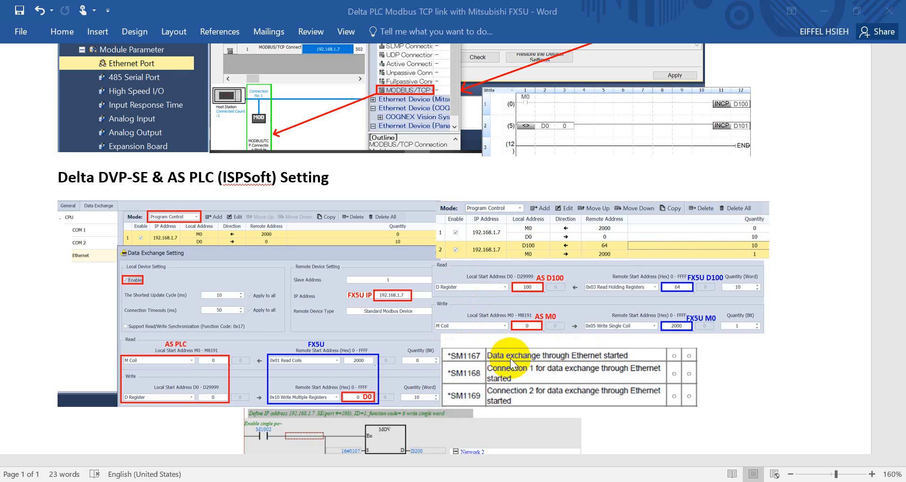
mouse_move(482, 361)
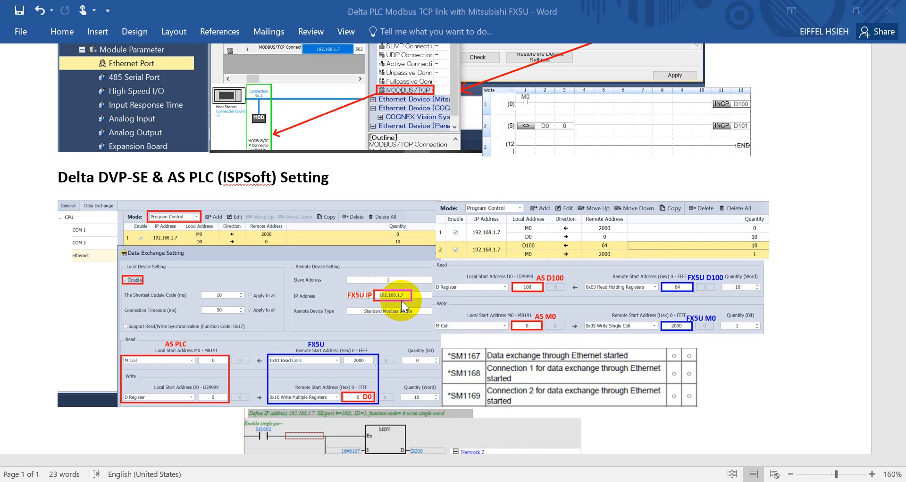
mouse_move(388, 305)
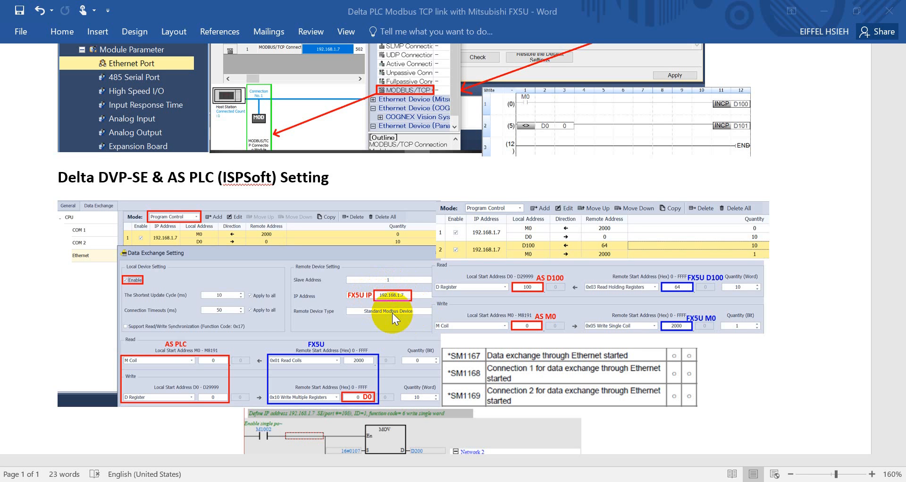
mouse_move(428, 313)
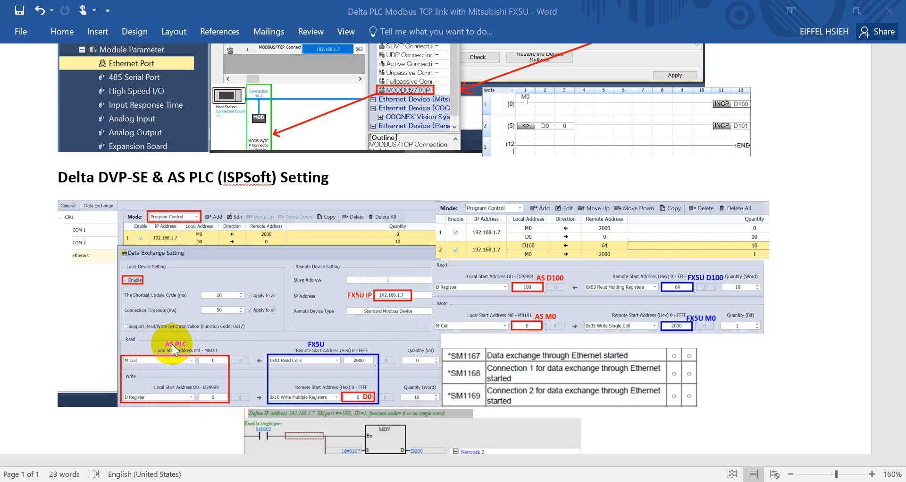
mouse_move(381, 363)
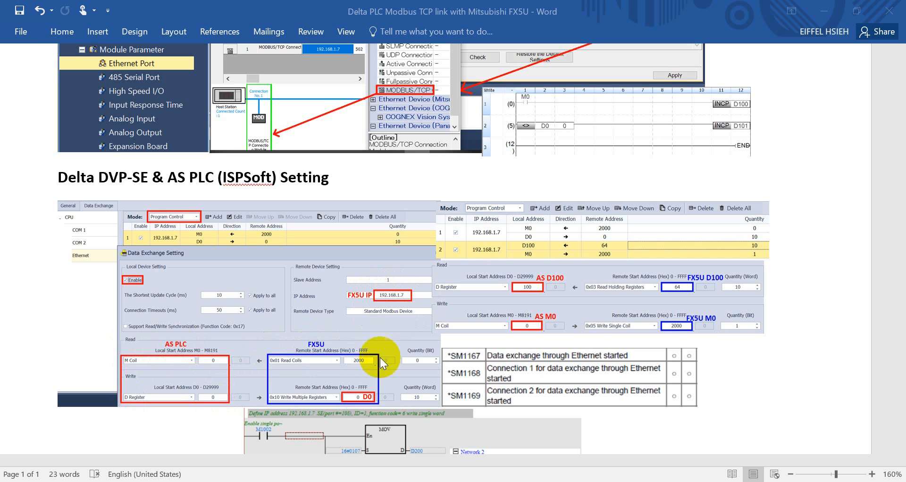
mouse_move(344, 344)
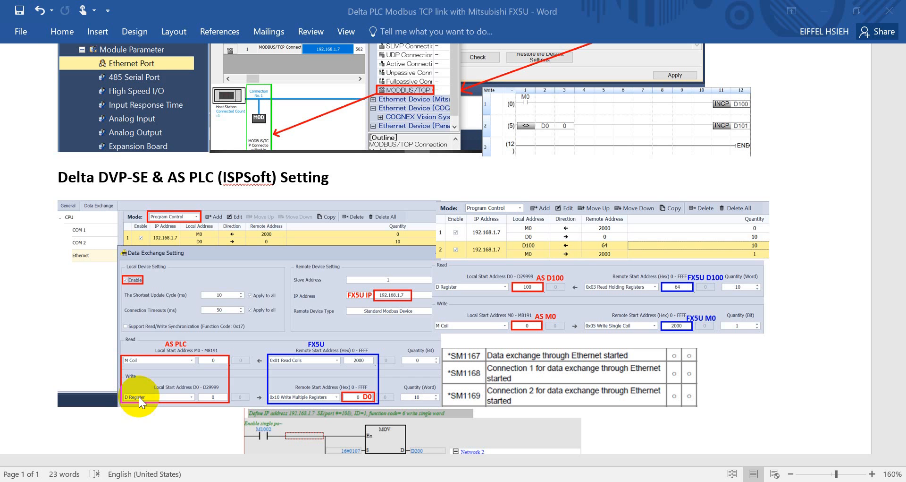
mouse_move(324, 398)
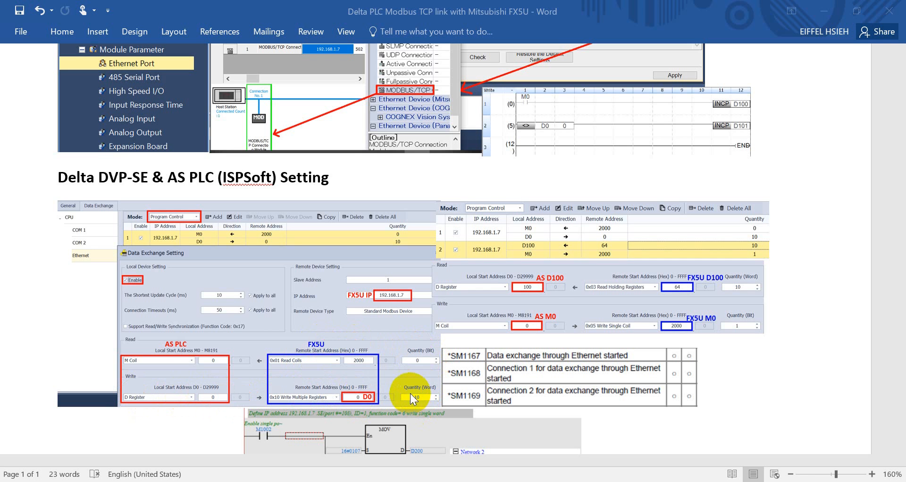
mouse_move(437, 285)
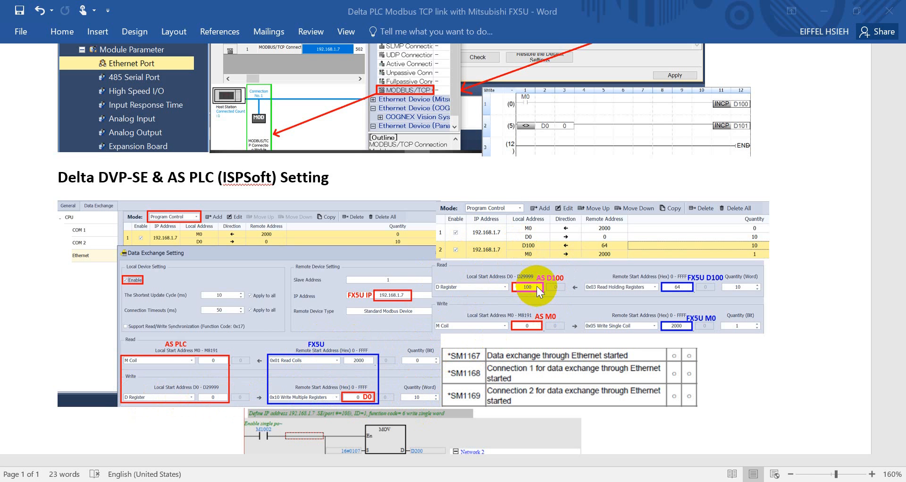
mouse_move(569, 278)
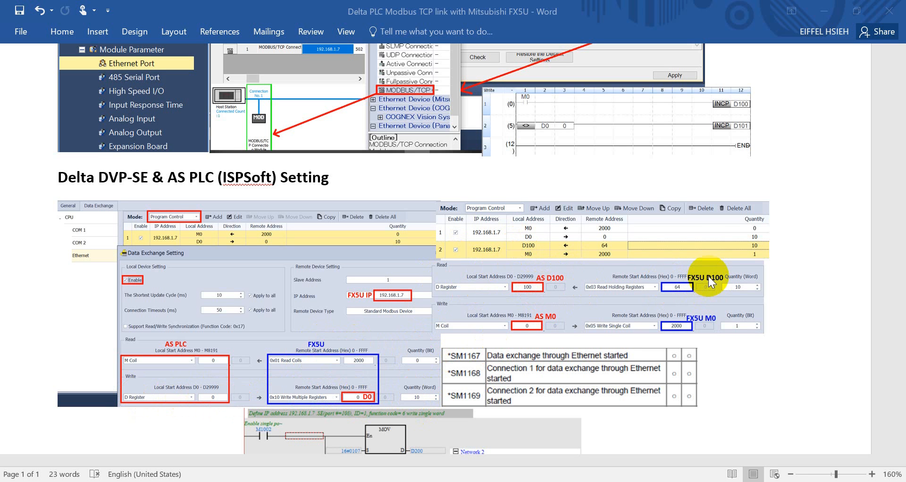
mouse_move(714, 282)
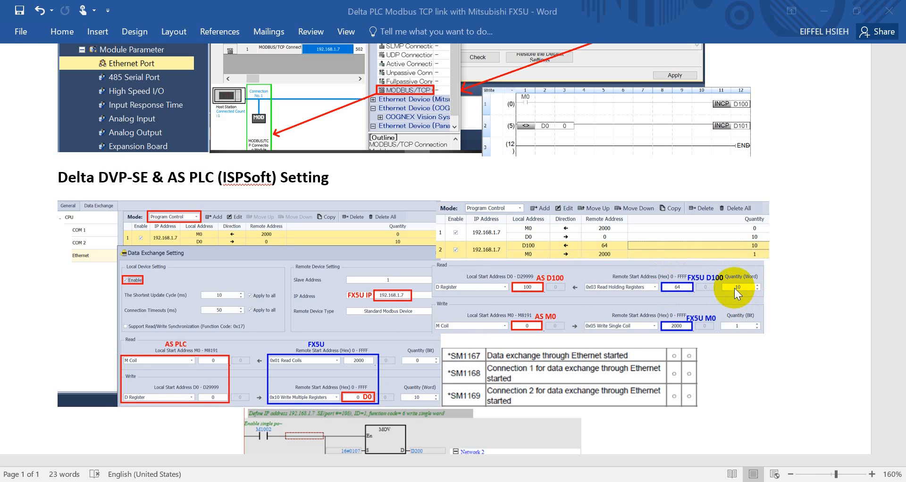
mouse_move(463, 334)
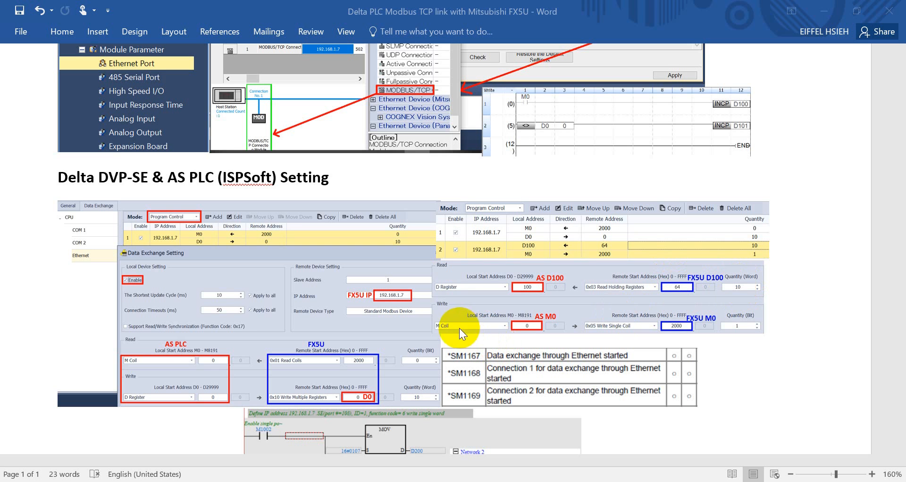
mouse_move(452, 331)
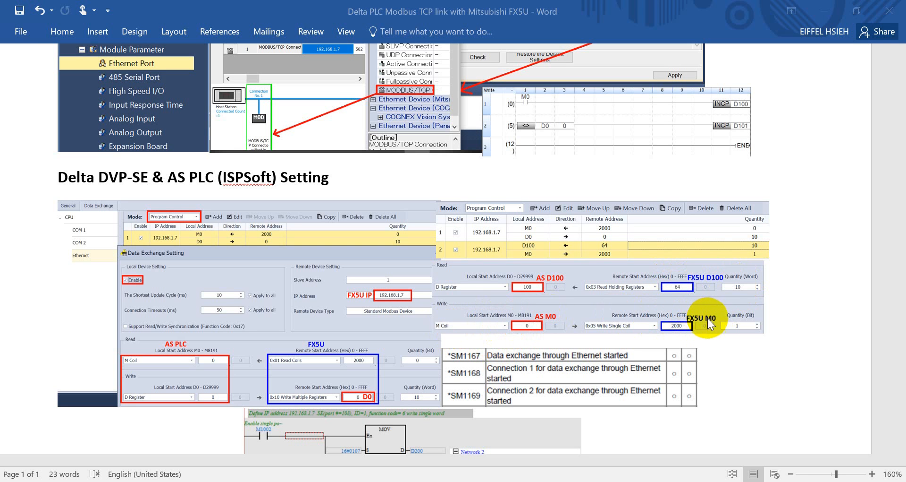
mouse_move(682, 330)
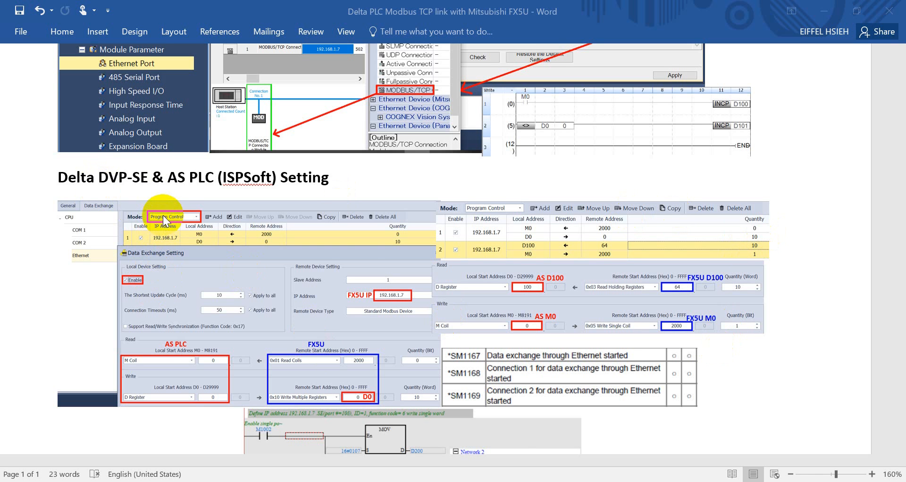
Scroll down to the ISPSoft ladder program with MOV and ETHRW instructions
scroll(down, 3)
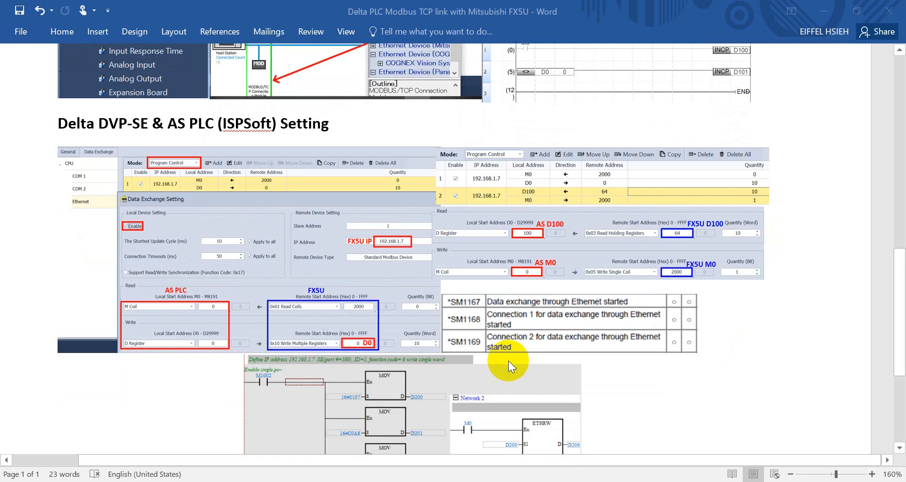
Scroll down to show the full ladder screenshot with five MOV instructions beside the ETHRW network
scroll(down, 3)
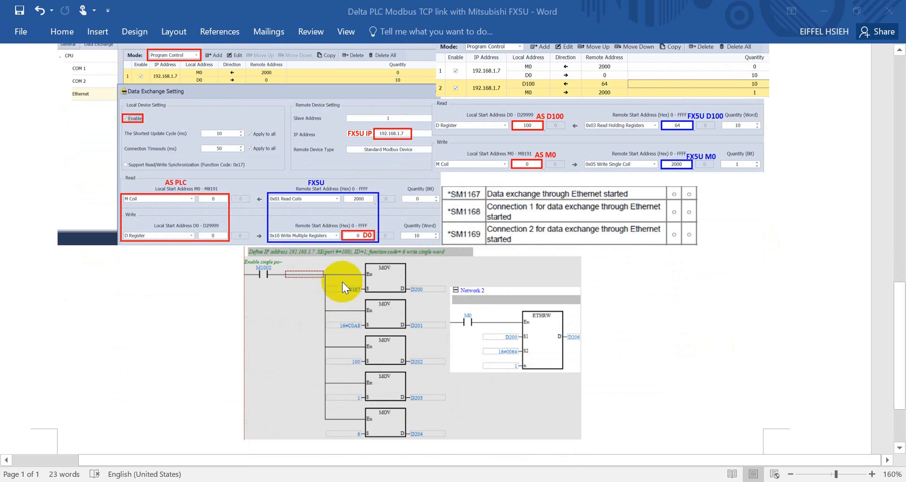
mouse_move(537, 322)
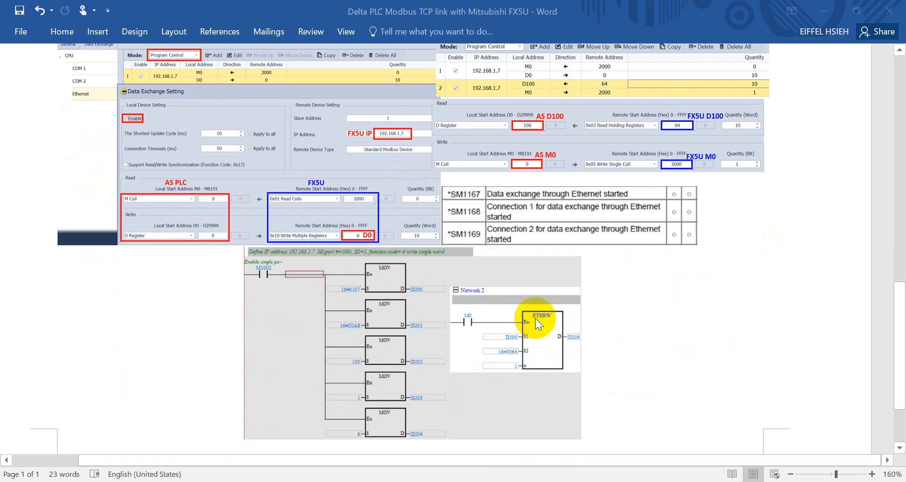
mouse_move(376, 271)
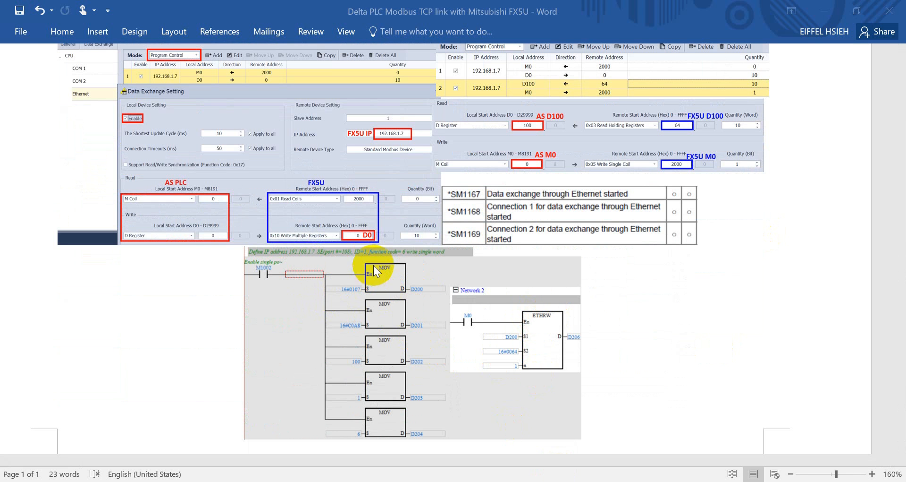
mouse_move(289, 261)
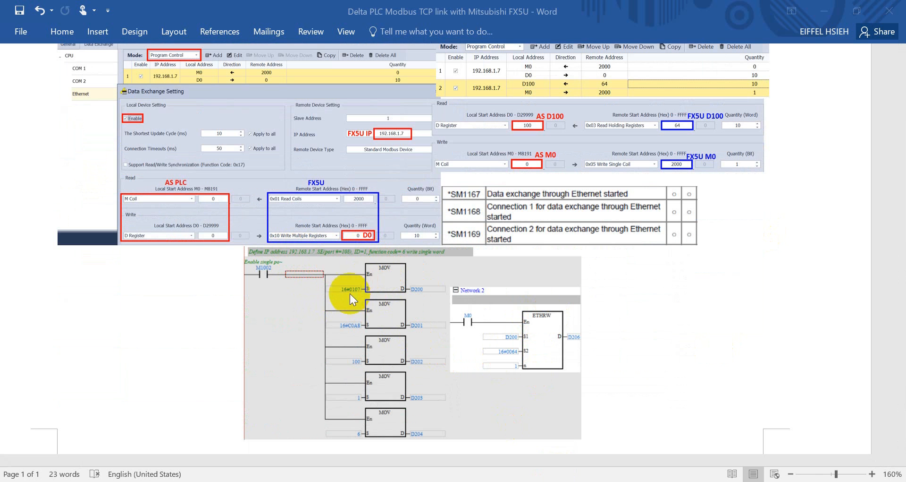
mouse_move(354, 294)
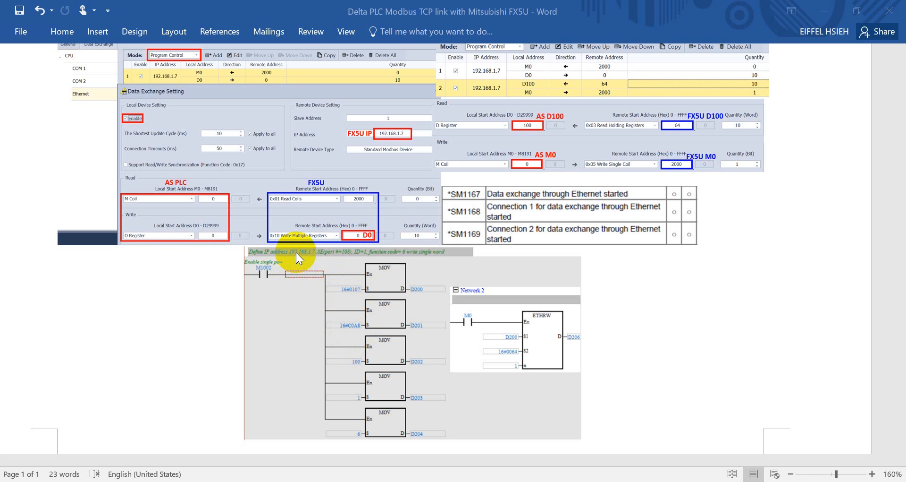
mouse_move(377, 334)
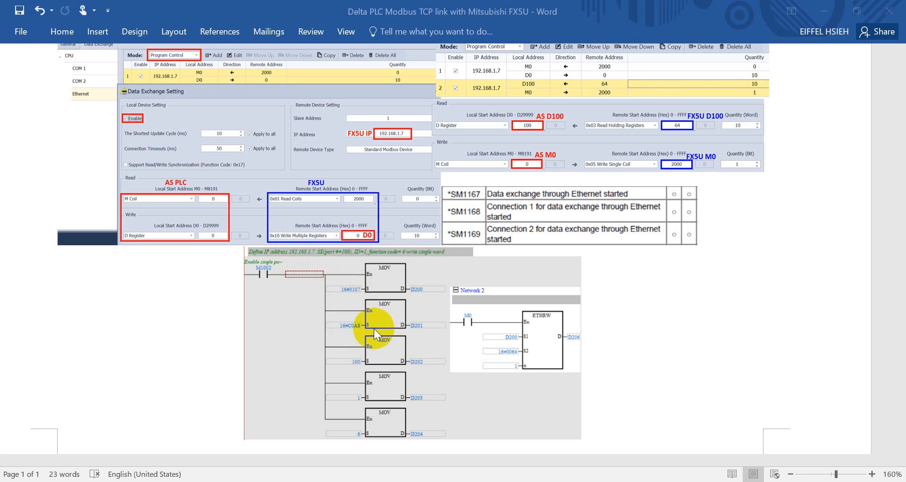
mouse_move(362, 355)
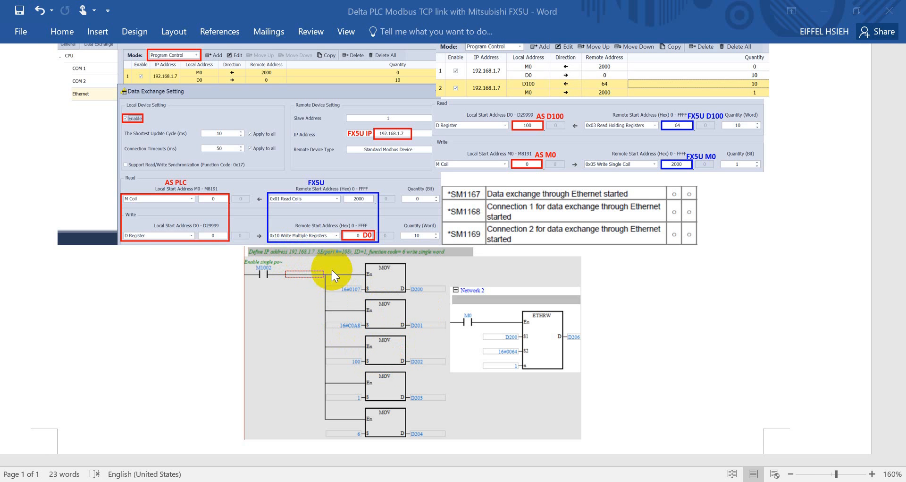
mouse_move(393, 347)
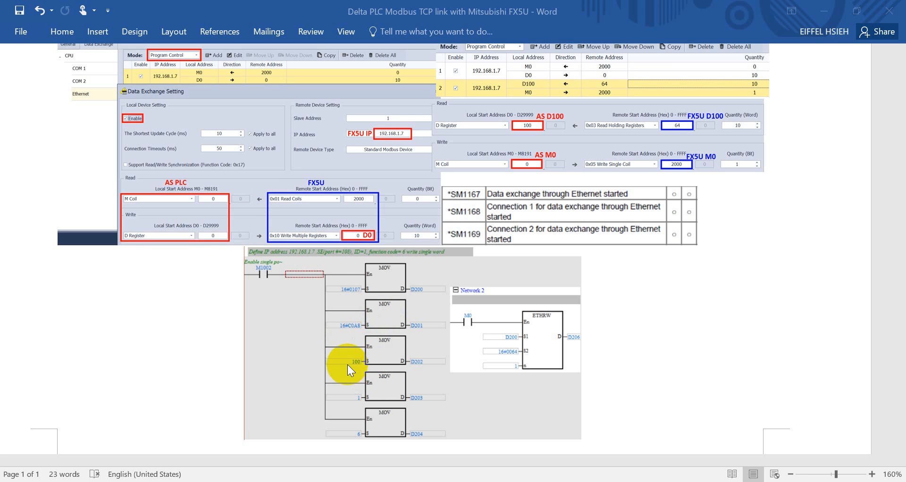
mouse_move(344, 362)
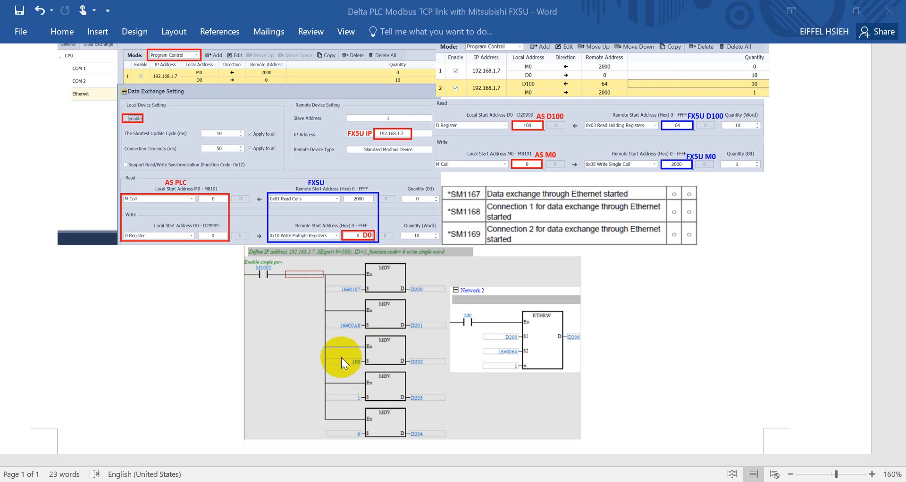
mouse_move(363, 362)
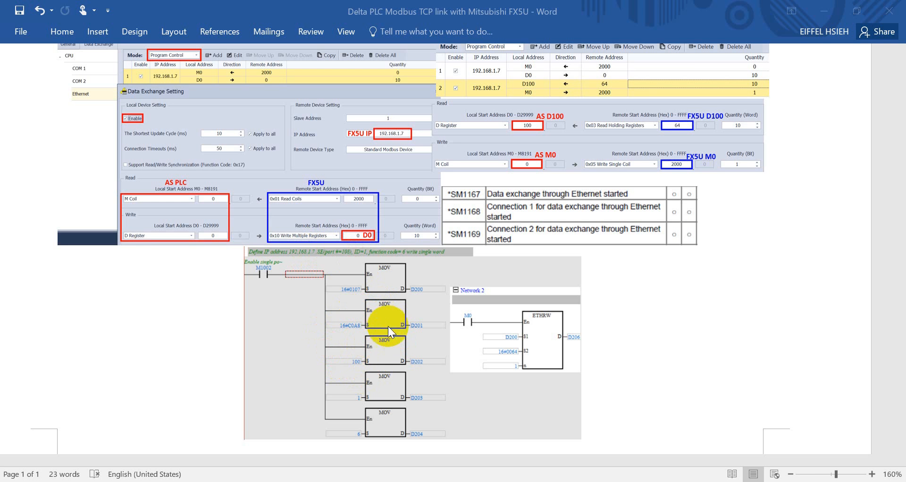
mouse_move(357, 359)
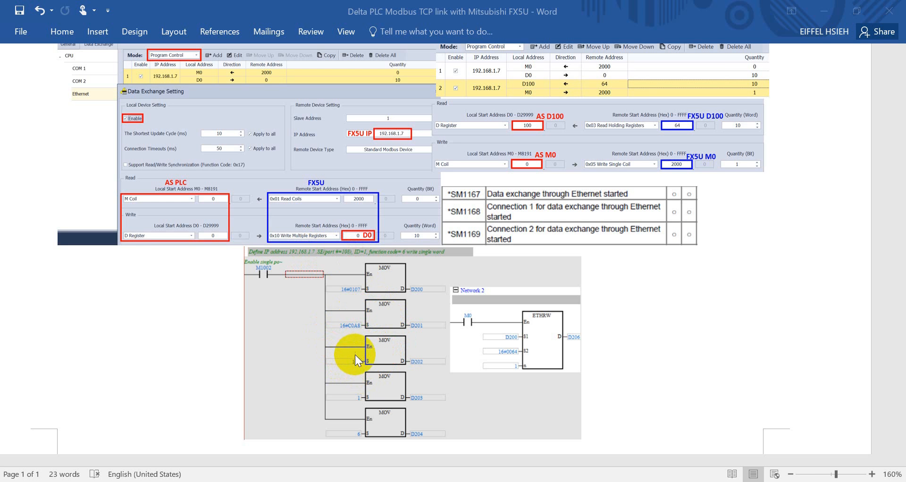
mouse_move(346, 289)
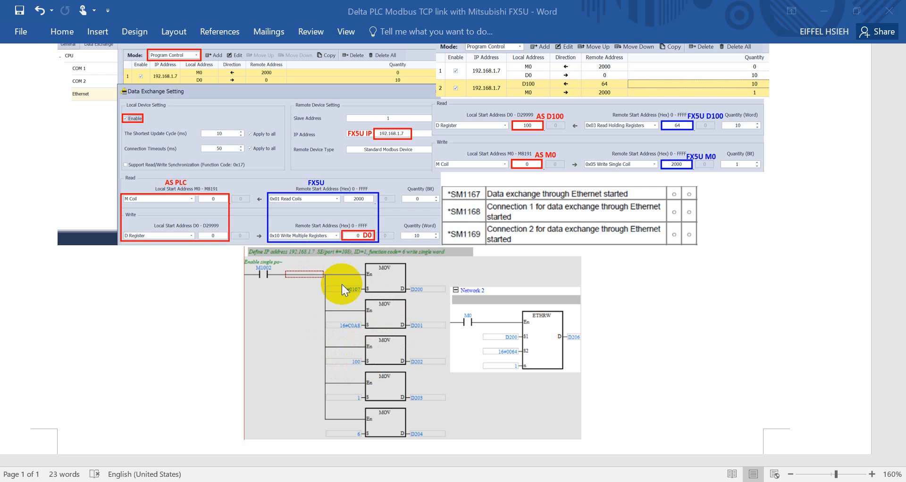
mouse_move(353, 292)
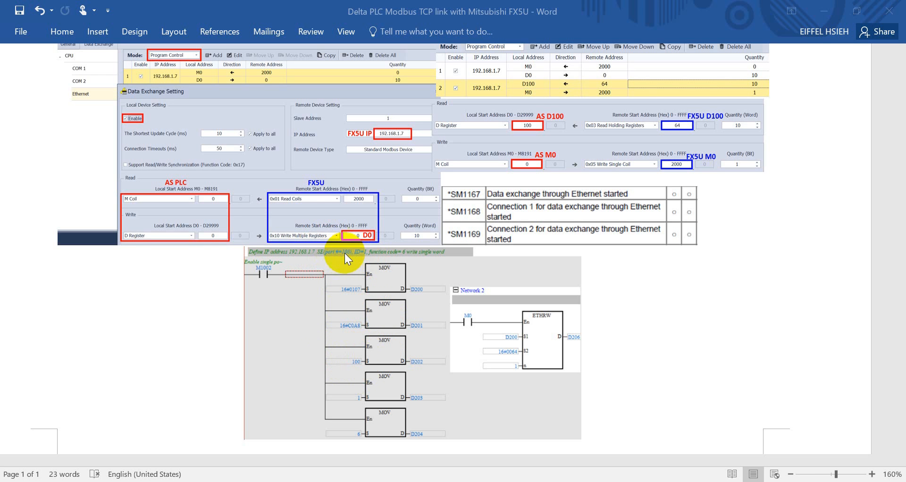
mouse_move(378, 370)
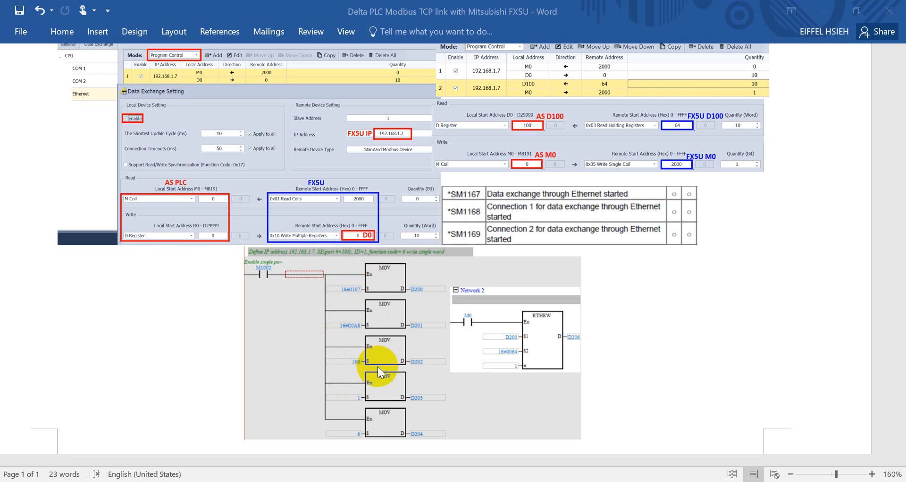
mouse_move(368, 411)
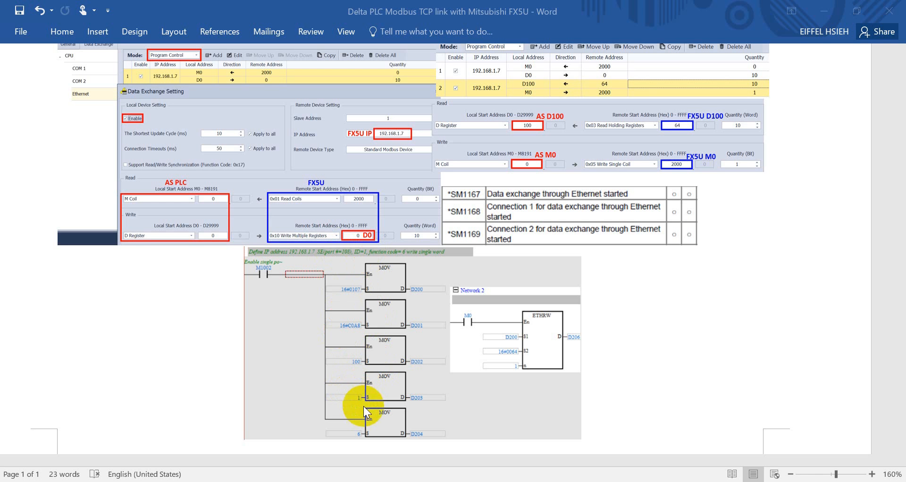
mouse_move(377, 390)
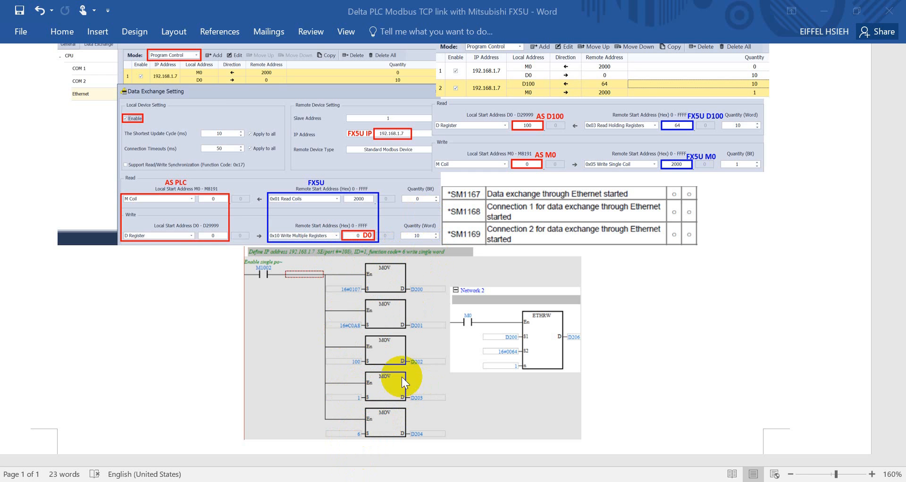
mouse_move(395, 417)
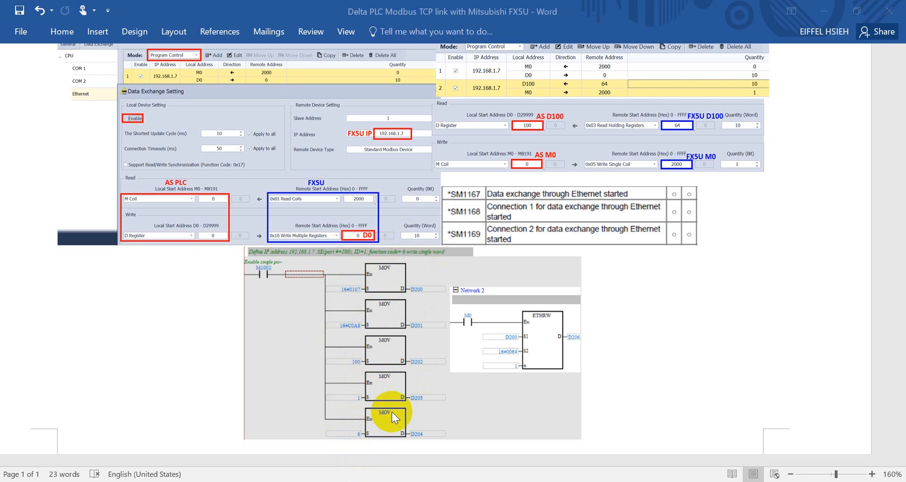
mouse_move(518, 345)
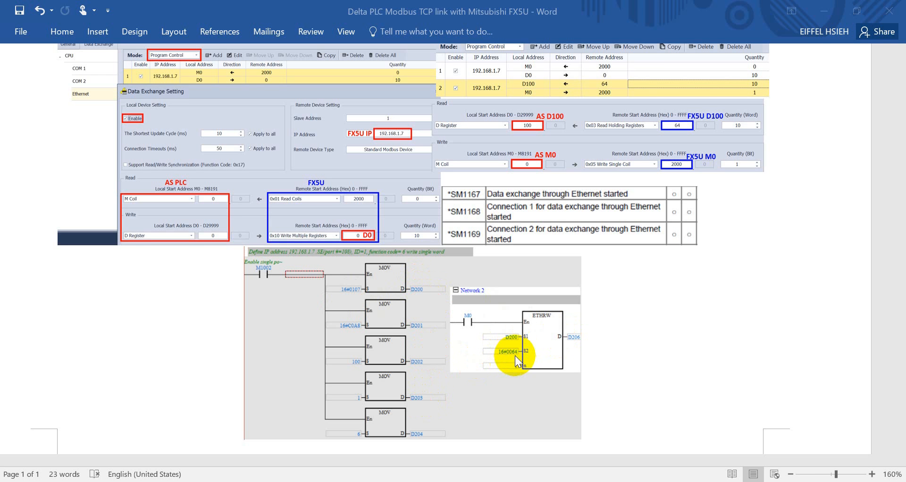
mouse_move(698, 150)
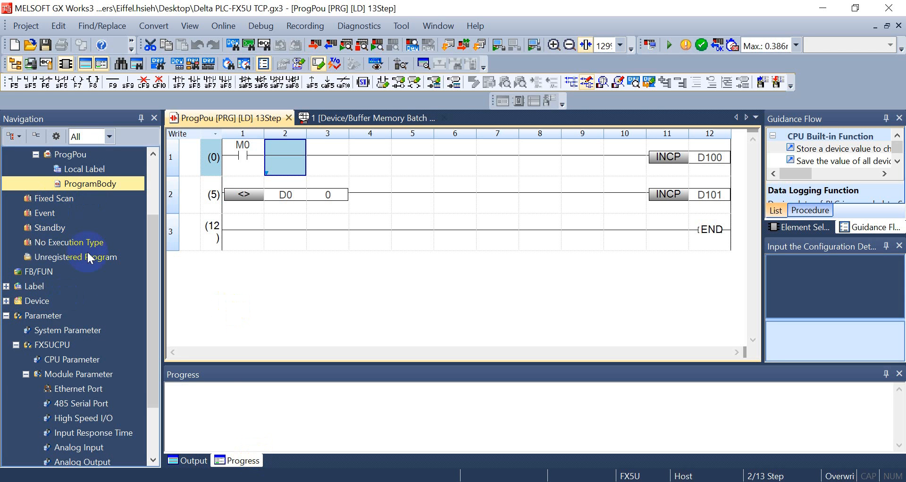
View the FX5U built-in Ethernet port module parameters with MODBUS/TCP set to Used
click(76, 388)
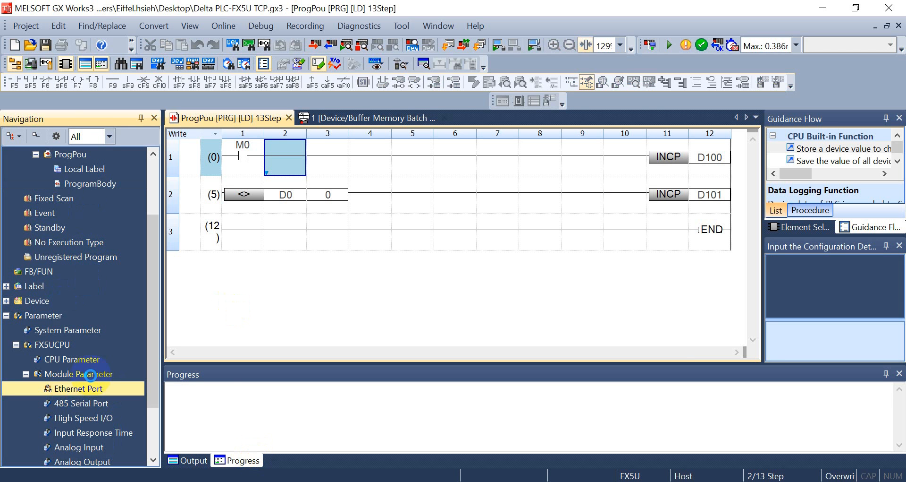
double_click(76, 388)
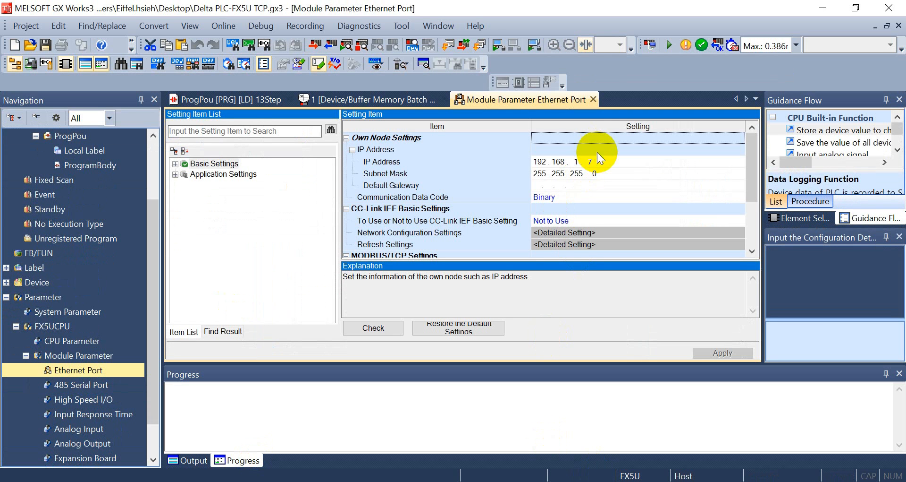
scroll(down, 3)
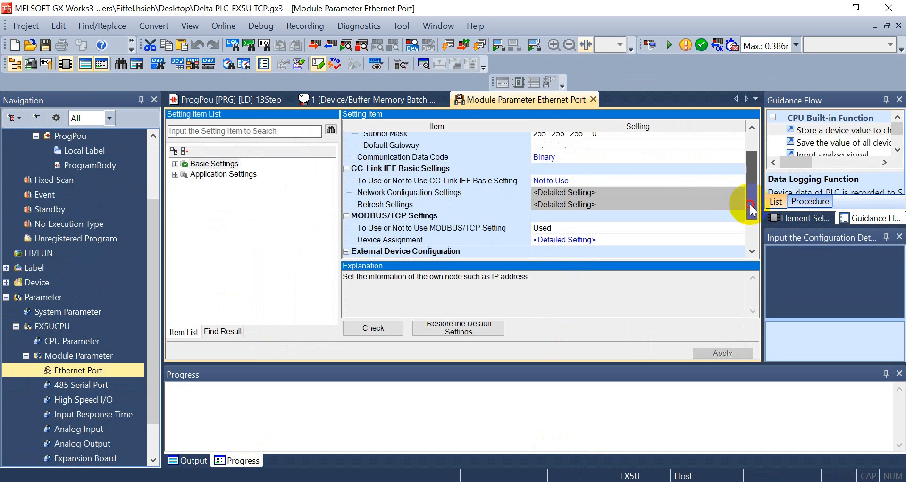
scroll(down, 3)
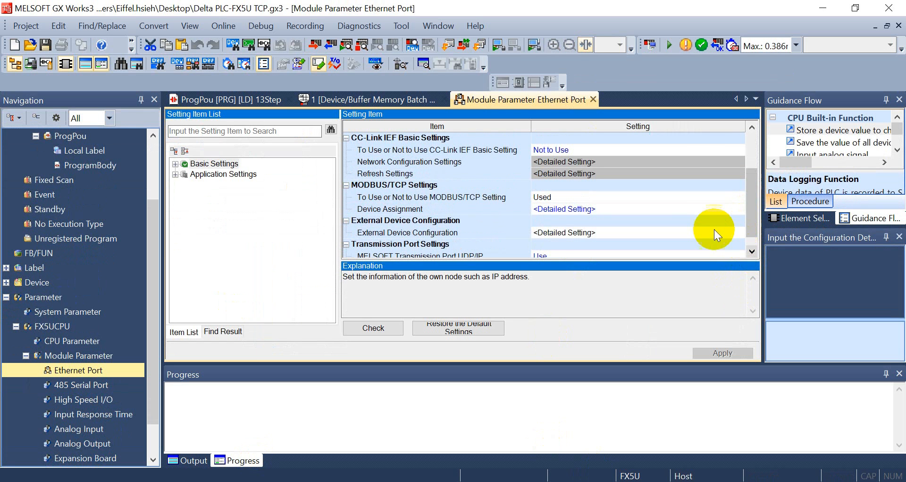
Review the External Device Configuration's MODBUS/TCP connection on port 502, then begin writing to the PLC
click(738, 232)
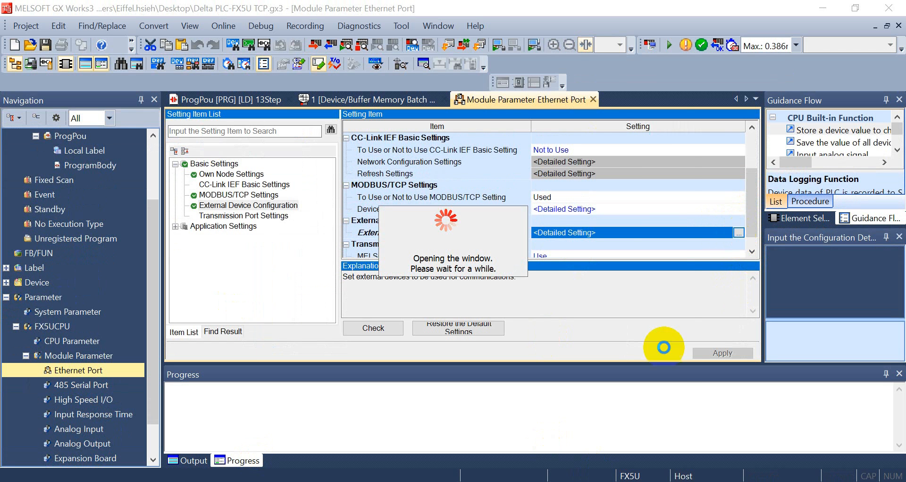
click(738, 232)
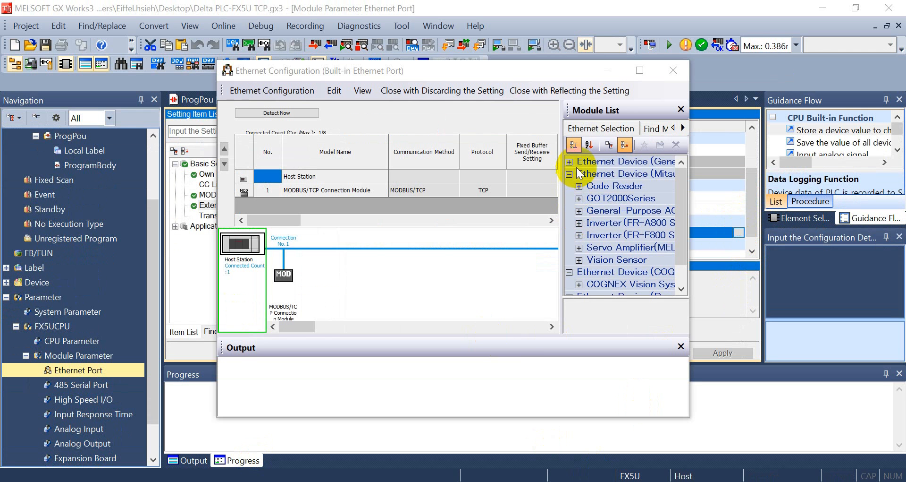
click(570, 160)
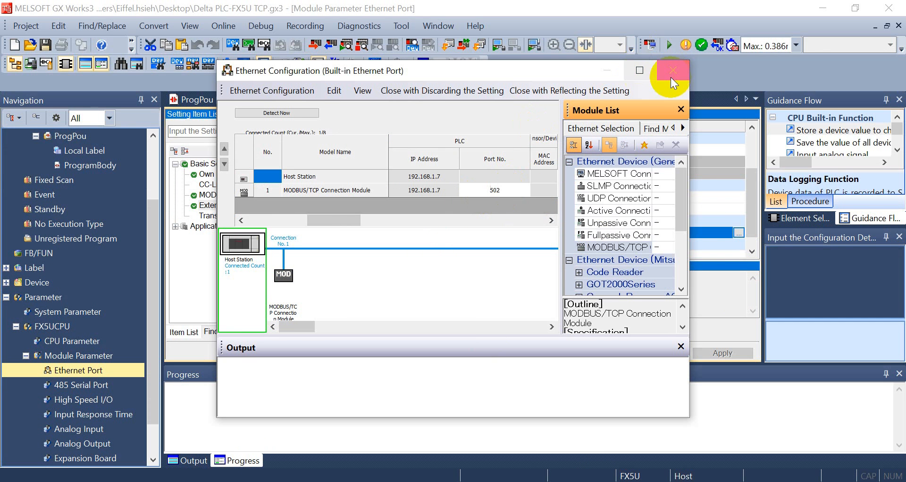
click(671, 70)
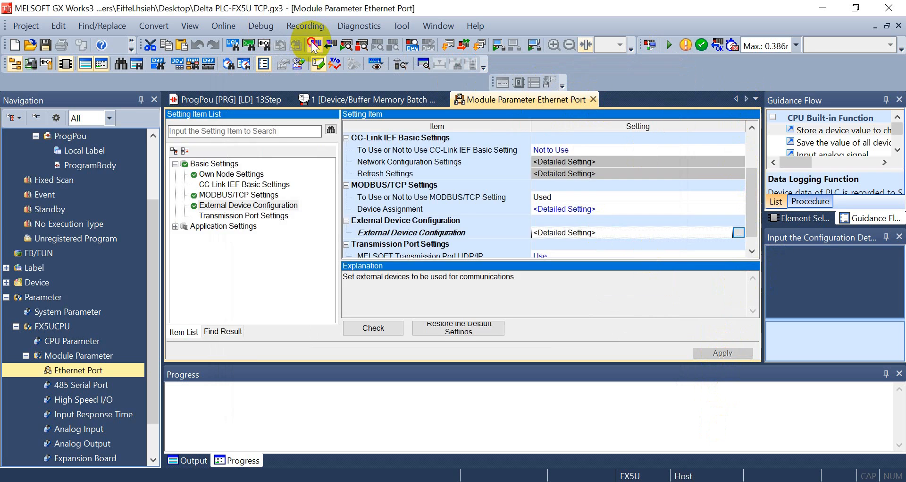
click(313, 45)
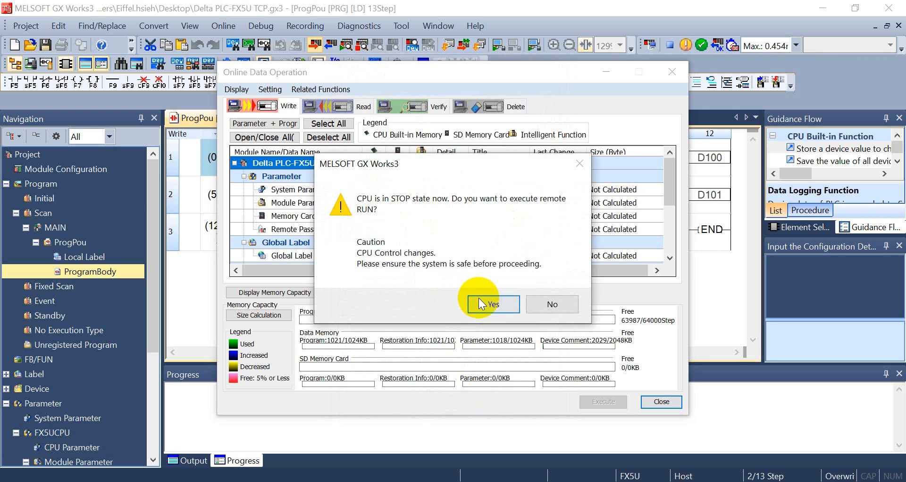
Return the FX5U CPU to remote RUN after the write and close the Online Data Operation window
click(491, 303)
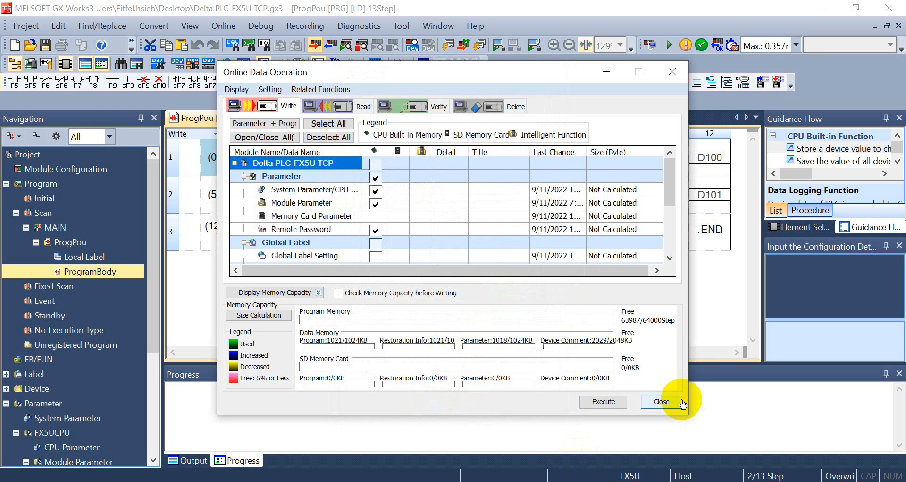
click(661, 401)
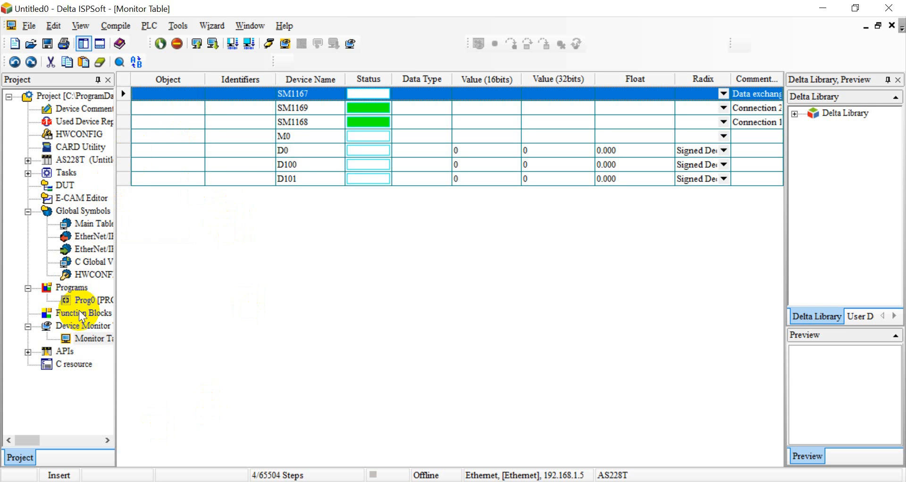
Open Prog0 and the AS228T HWCONFIG with its 192.168.1.7 Ethernet data exchange entries, then start the download
double_click(84, 299)
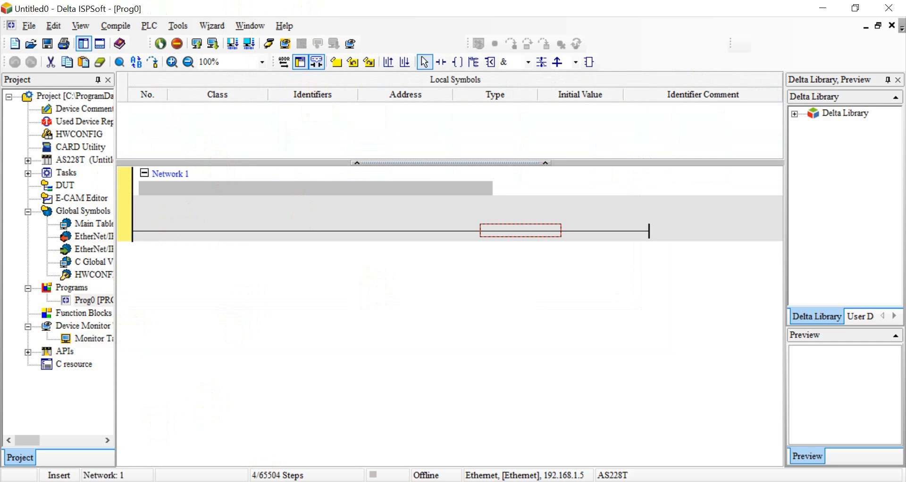
click(77, 133)
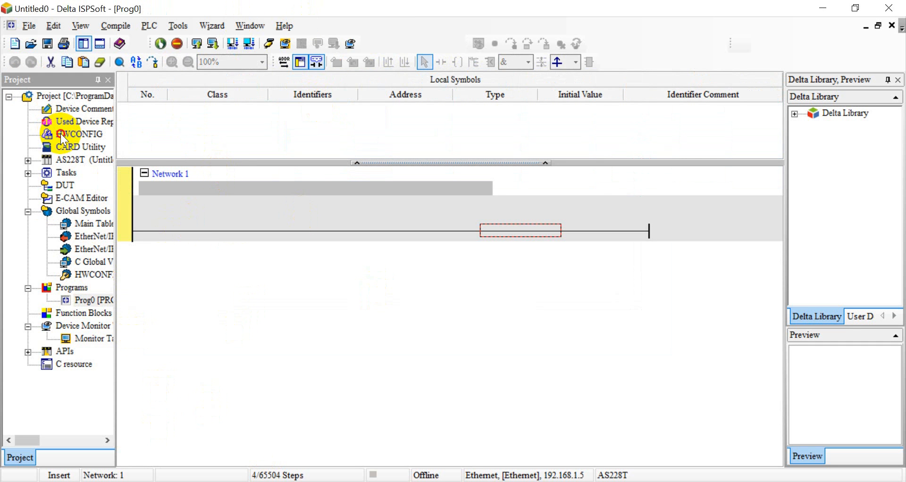
double_click(78, 133)
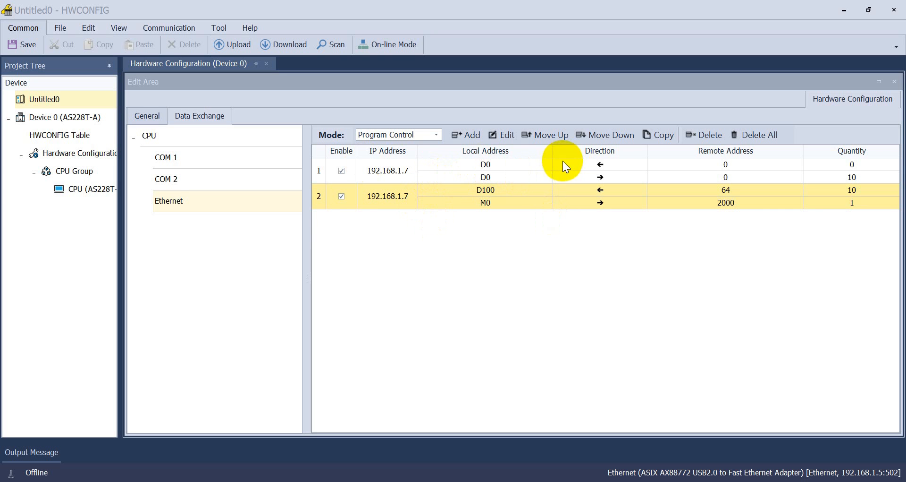
mouse_move(530, 201)
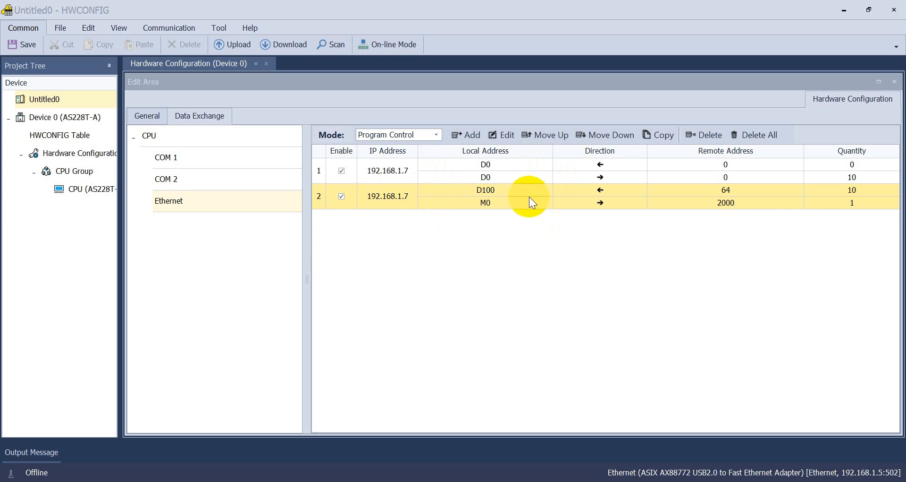
mouse_move(297, 86)
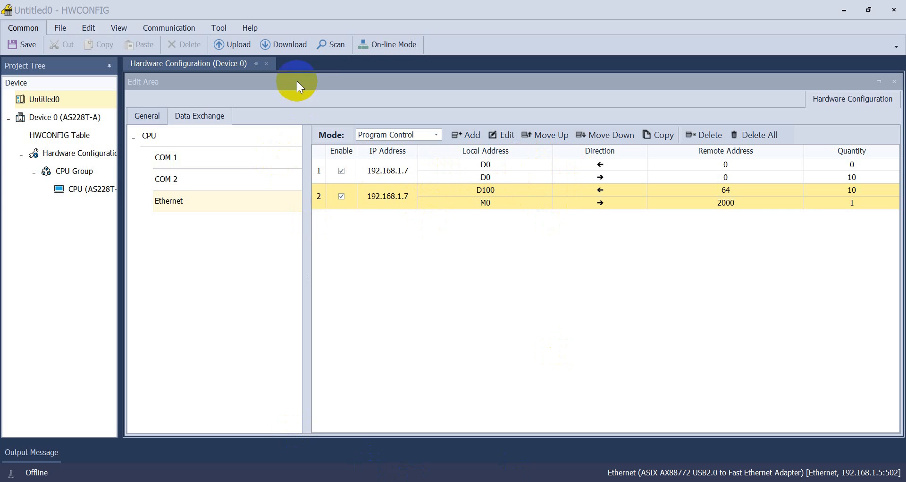
click(282, 45)
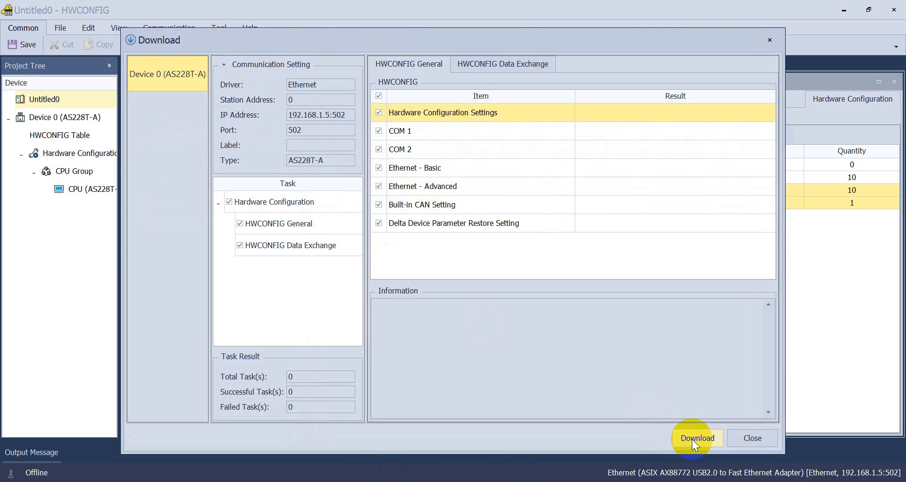
Download the hardware configuration to the AS228T, restore its running state, and close the download window
click(697, 437)
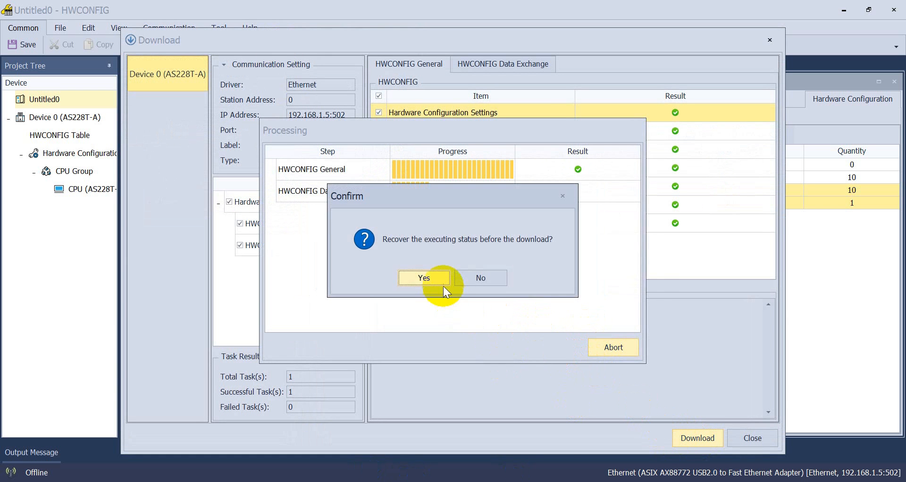
click(423, 278)
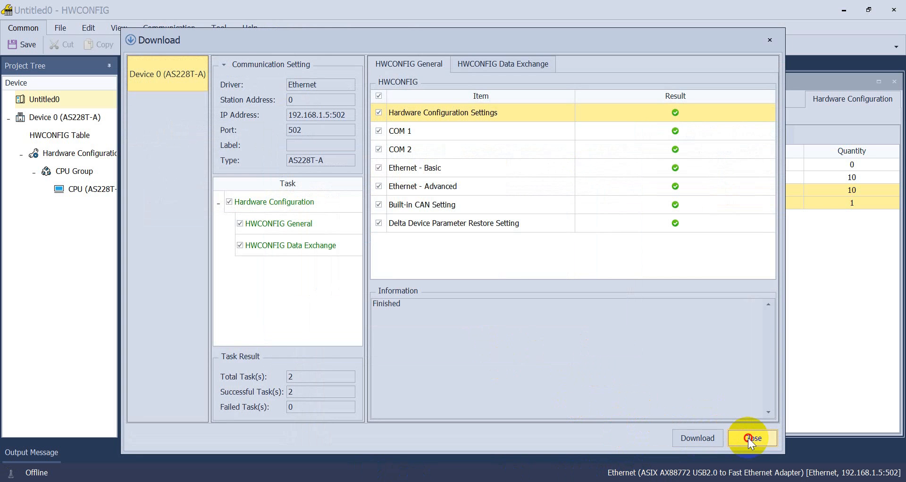
click(752, 437)
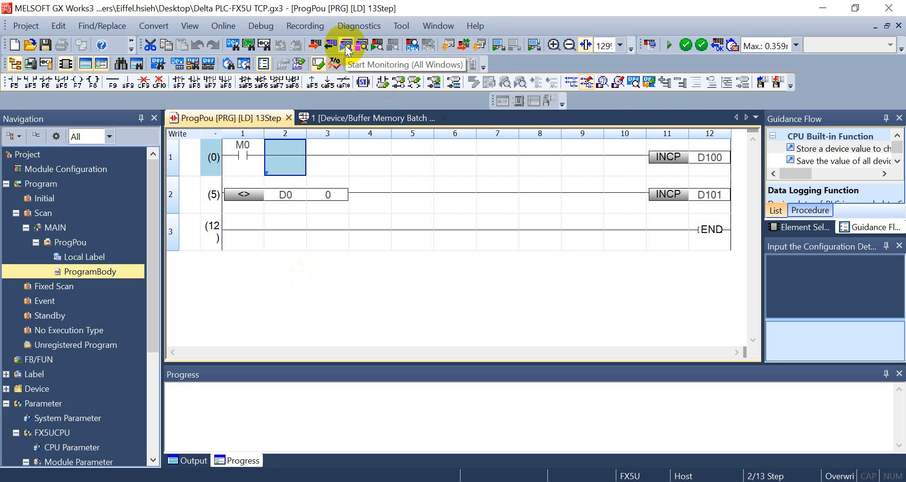
Start live monitoring of the FX5U ladder and show ISPSoft's monitor table alongside with the M0 row selected
click(347, 45)
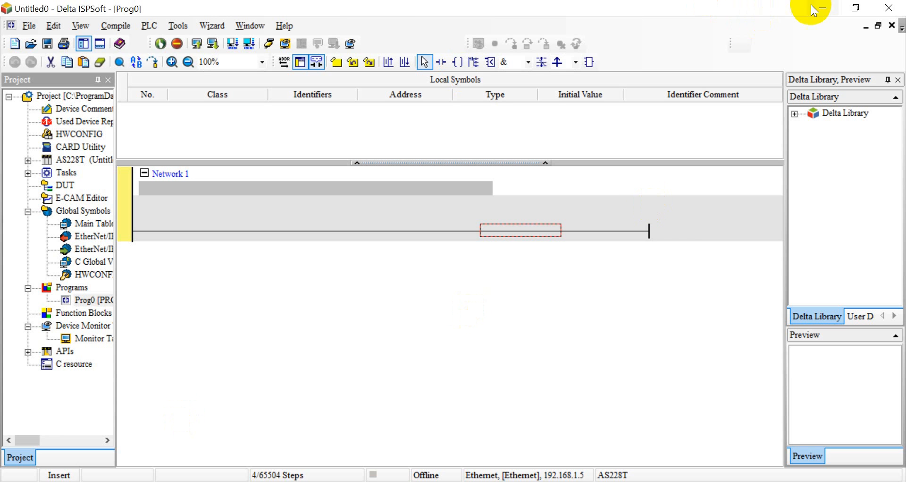
click(83, 326)
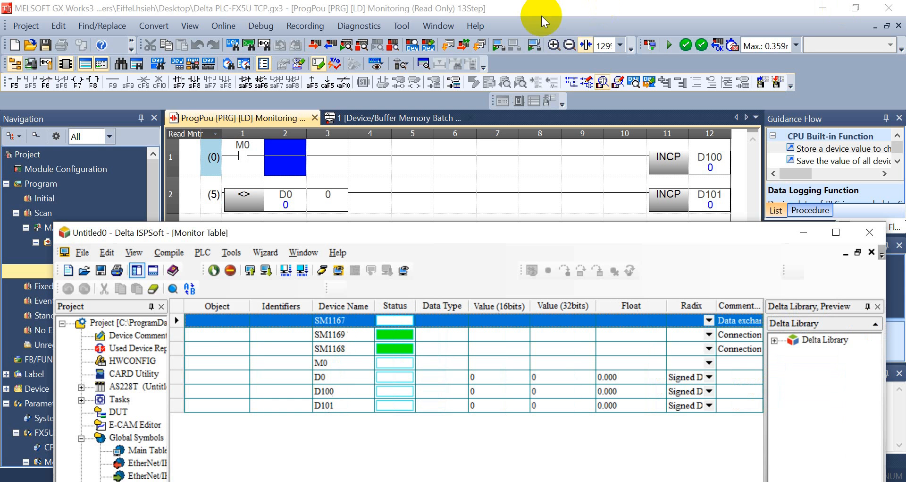
mouse_move(413, 376)
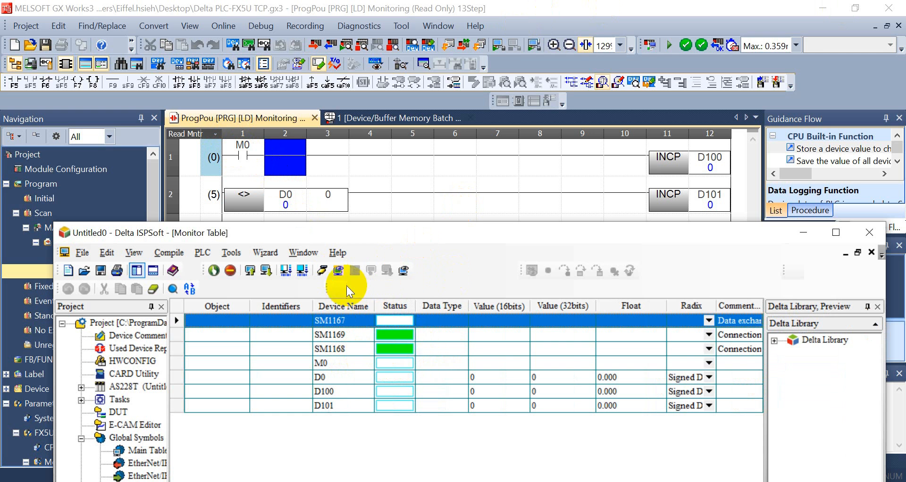
click(394, 363)
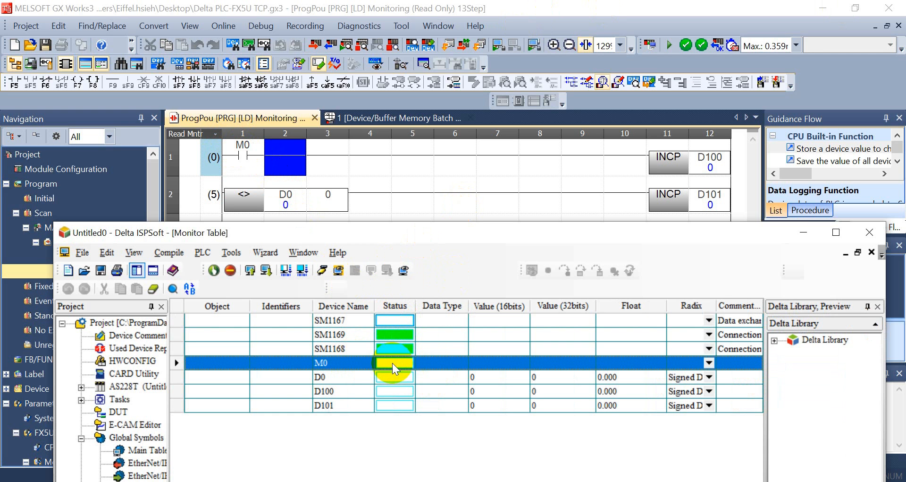
right_click(394, 362)
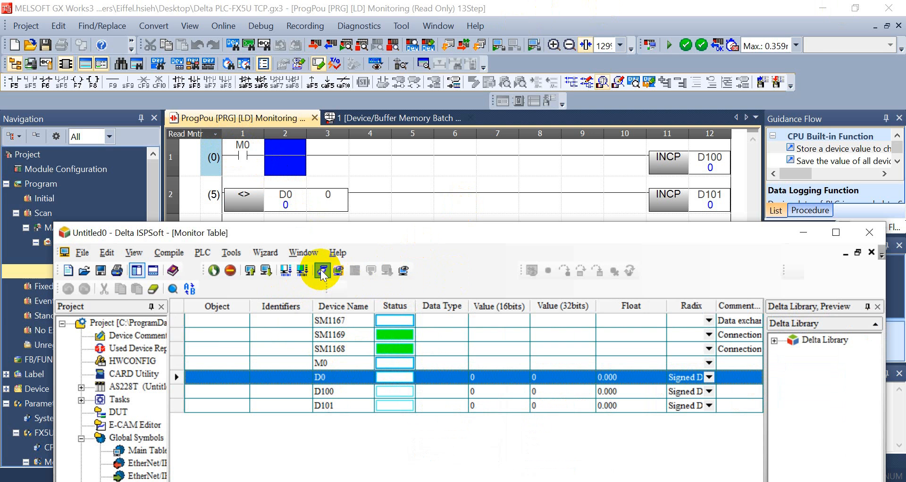
Start online monitoring and set the data exchange bit on from the monitor table
click(323, 270)
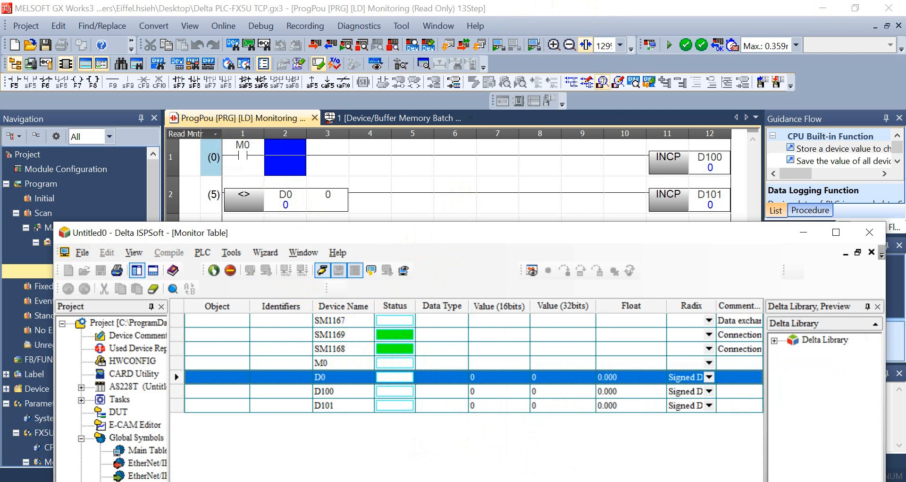
right_click(321, 363)
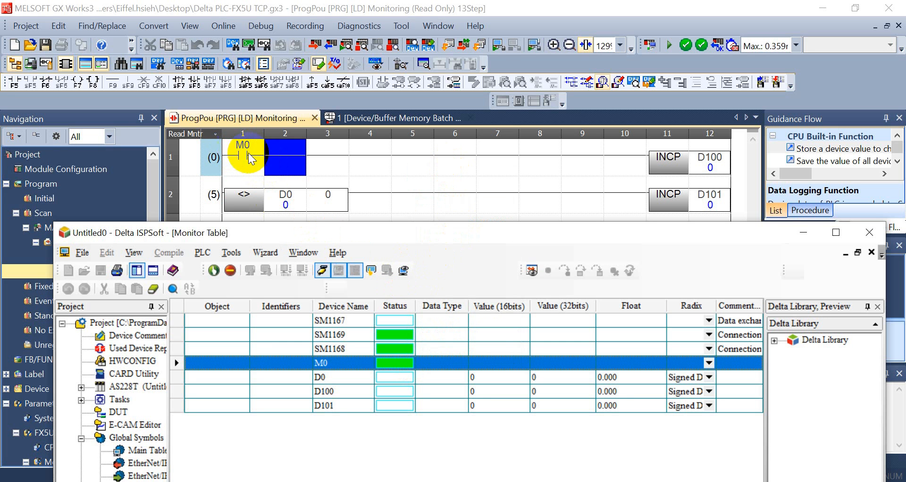
right_click(394, 320)
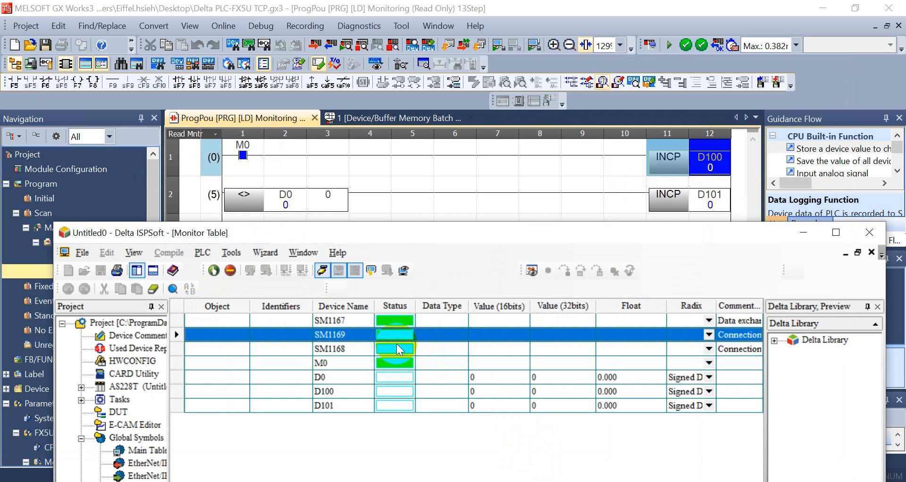
right_click(395, 334)
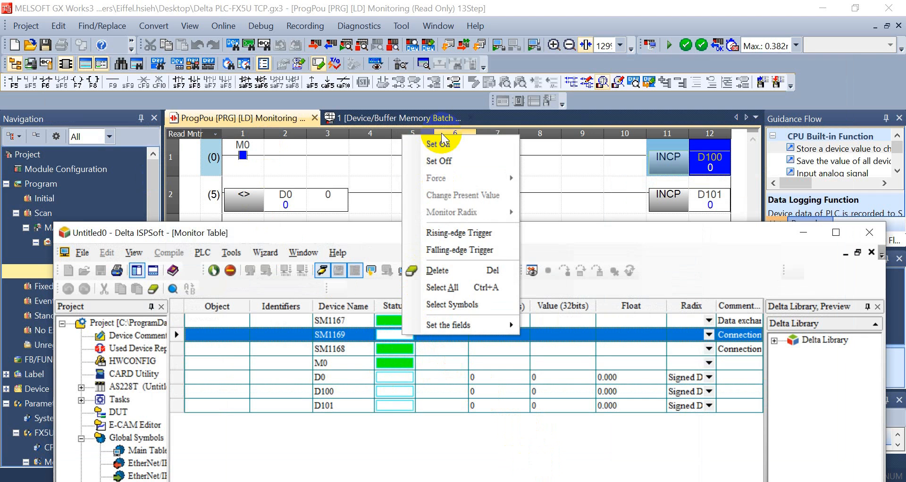
click(437, 144)
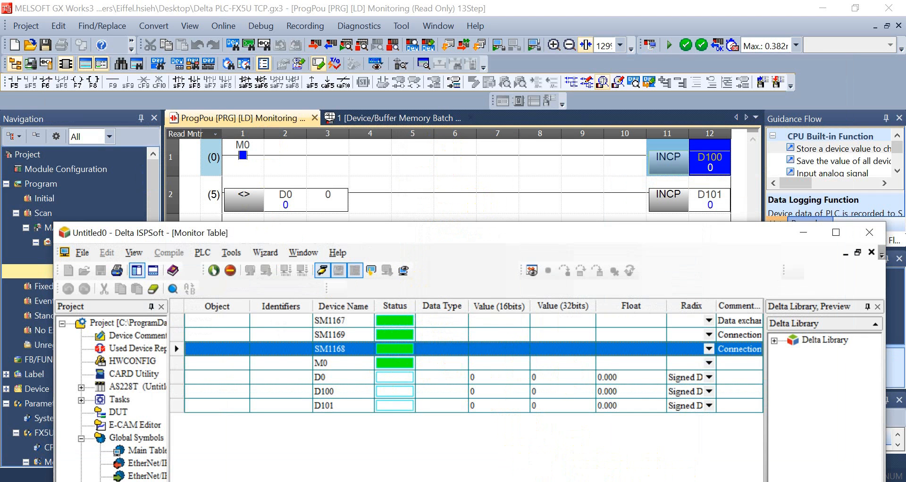
Set M0 on in the monitor table so D100 counts up to 3
right_click(321, 362)
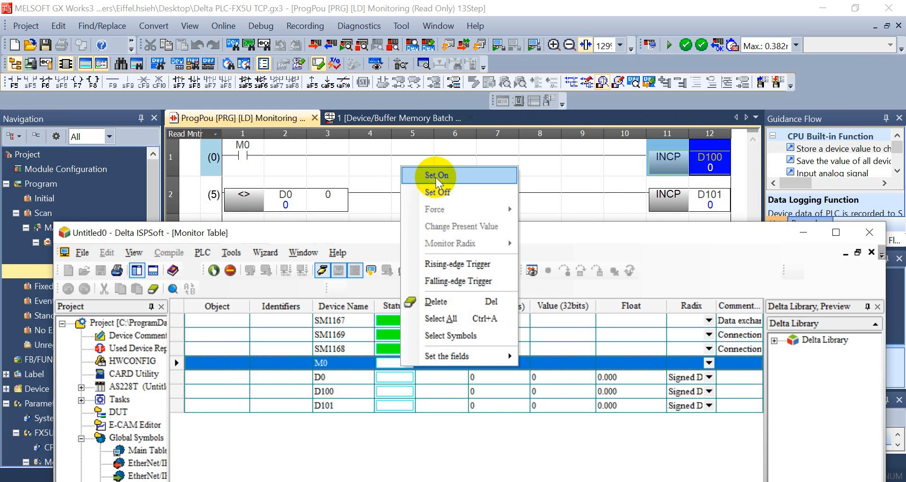
click(442, 175)
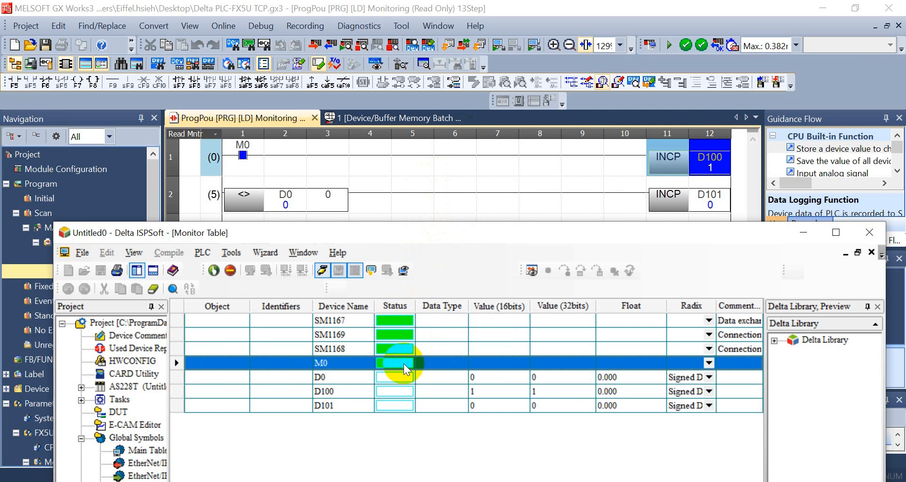
right_click(394, 362)
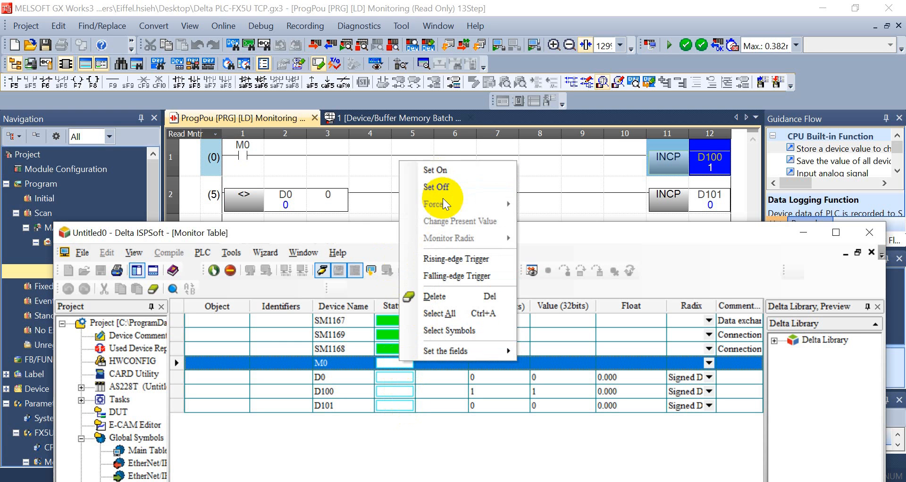
click(435, 169)
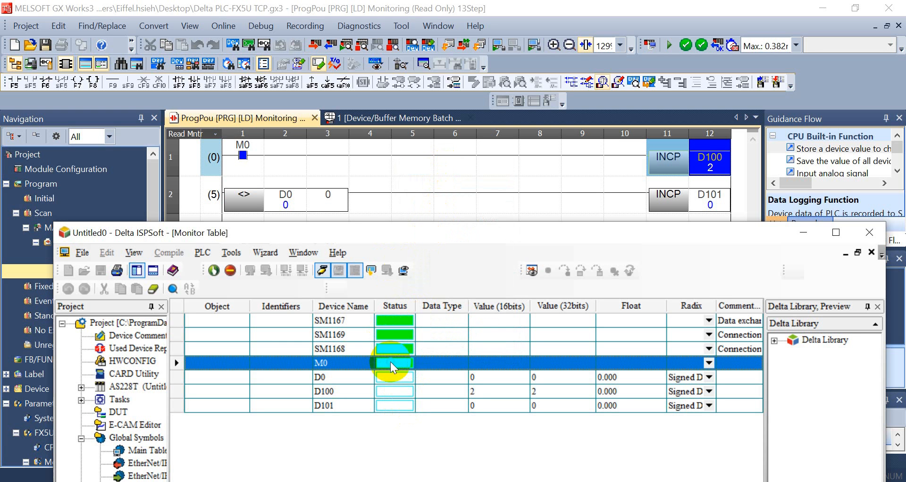
right_click(395, 363)
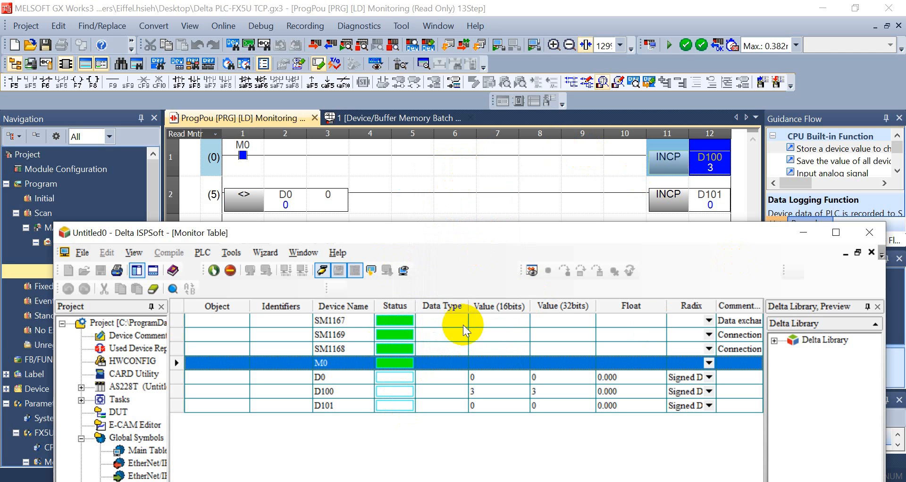
mouse_move(427, 407)
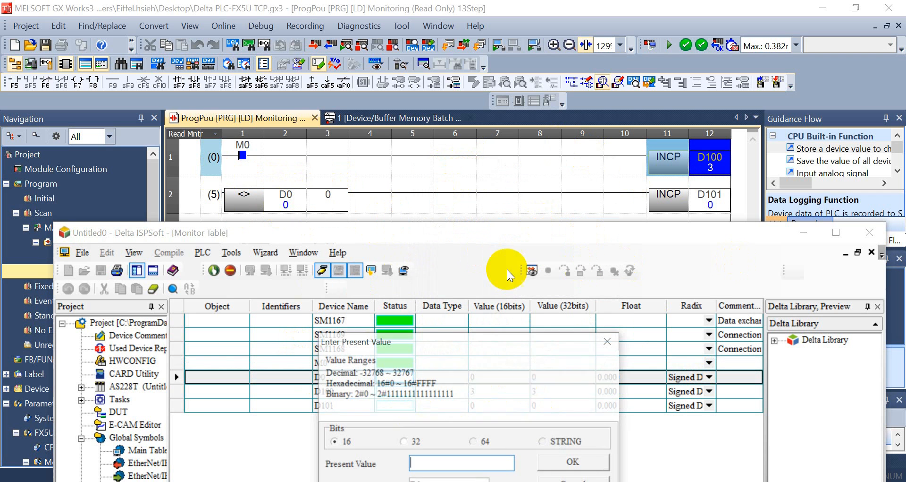
Change D0's present value to 2 so D101 reads 1, matching GX Works3
text(2)
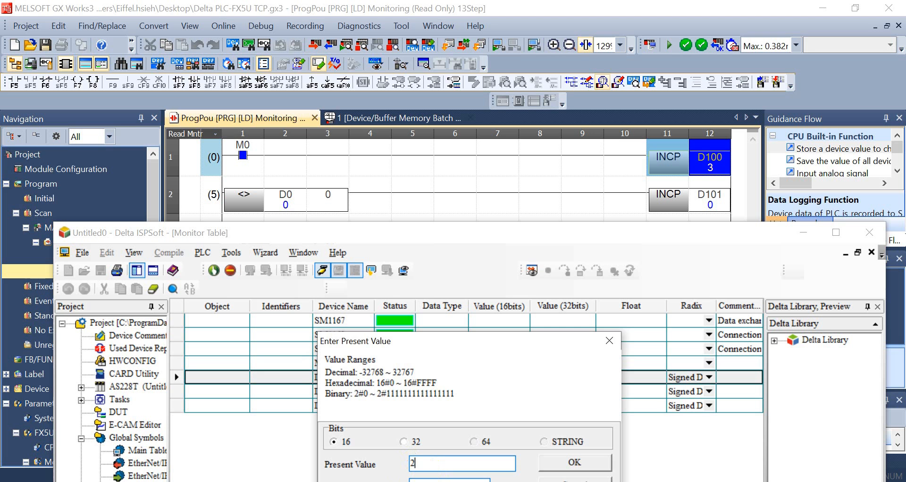
click(574, 462)
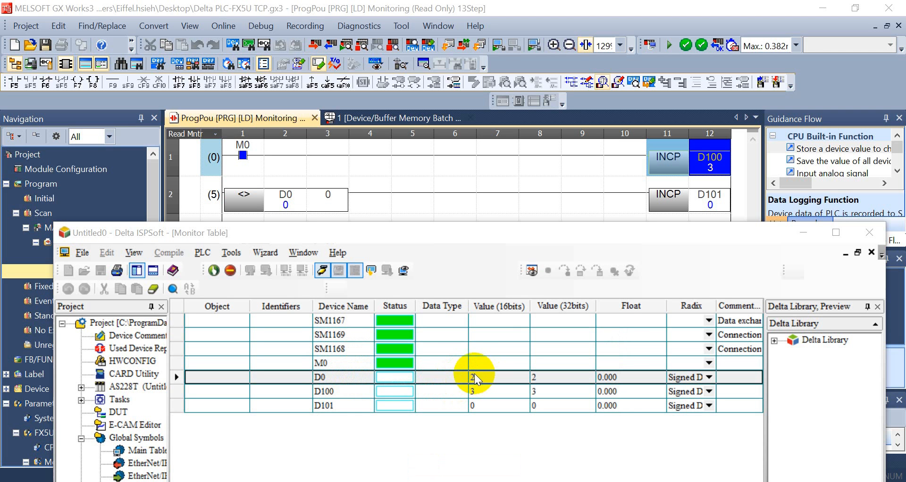
mouse_move(390, 315)
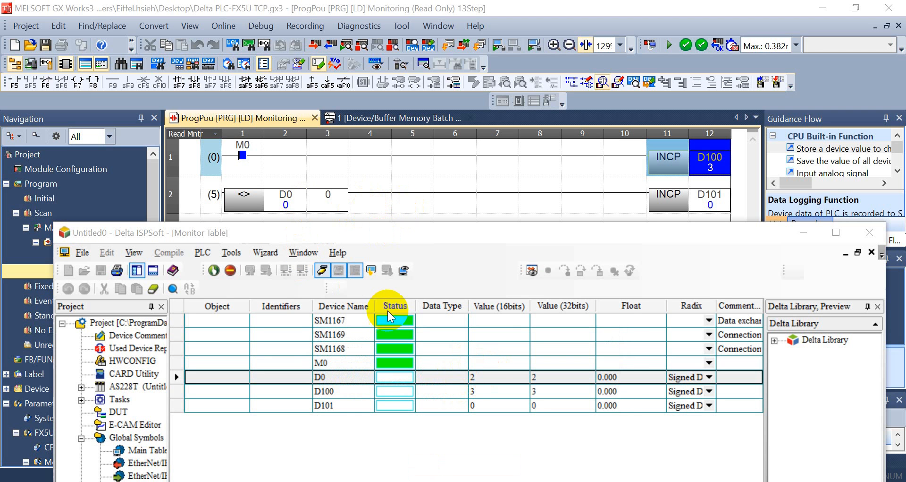
right_click(395, 320)
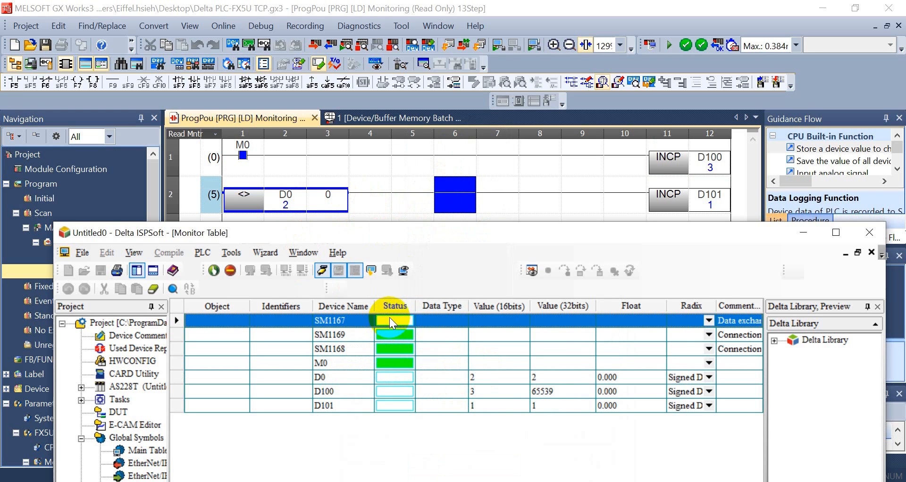
mouse_move(532, 199)
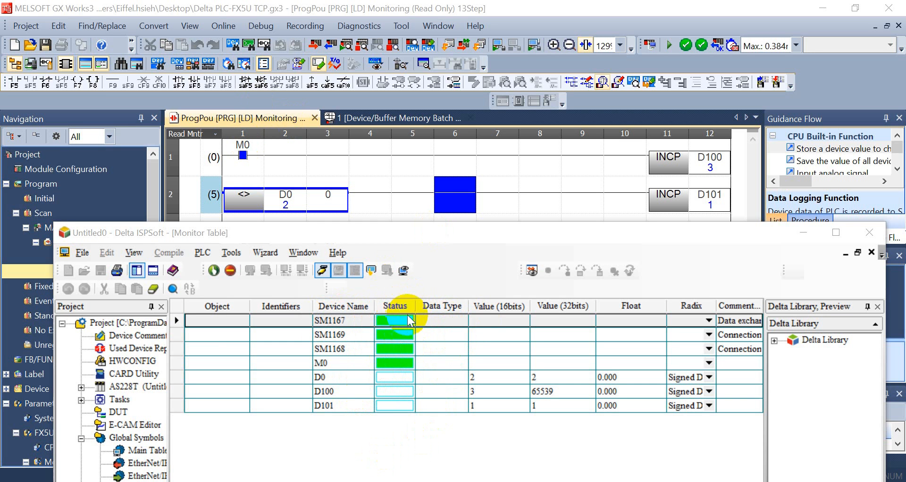
mouse_move(493, 472)
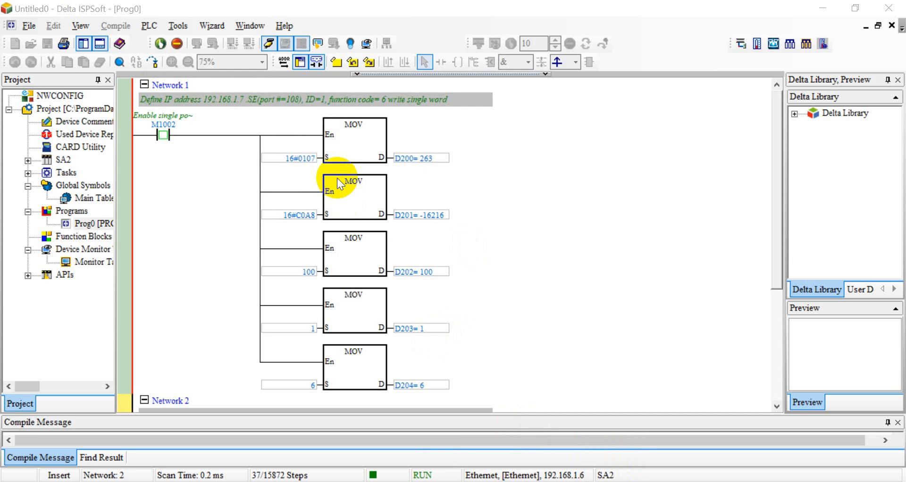
mouse_move(281, 108)
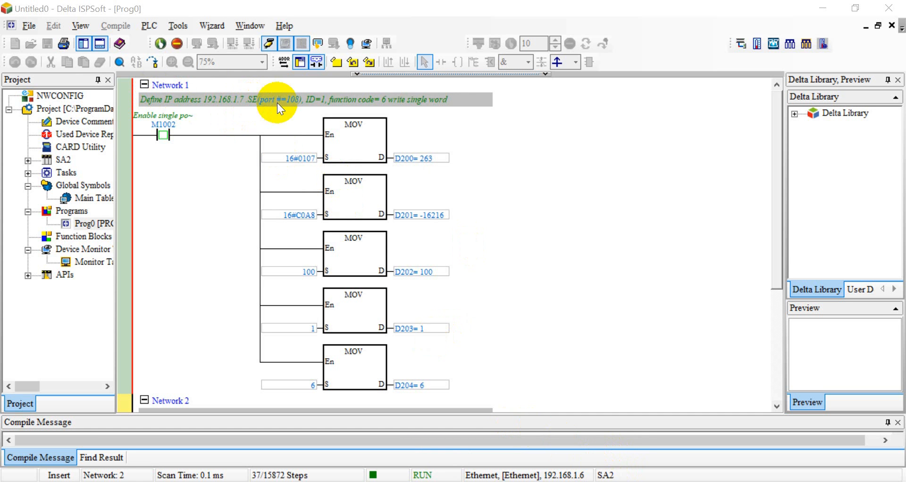
mouse_move(308, 283)
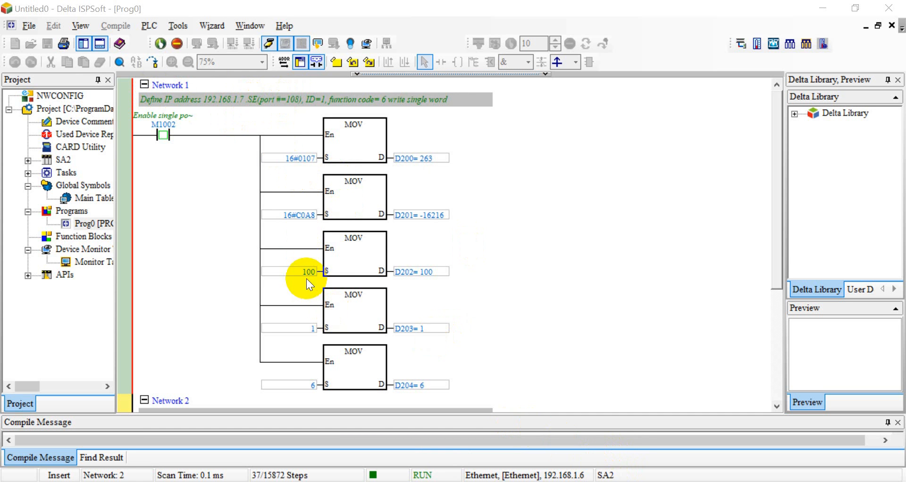
mouse_move(313, 277)
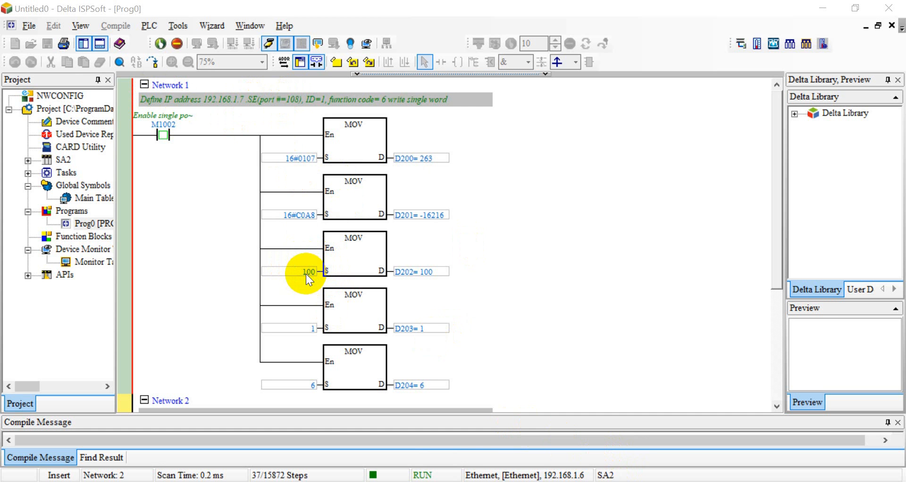
mouse_move(494, 405)
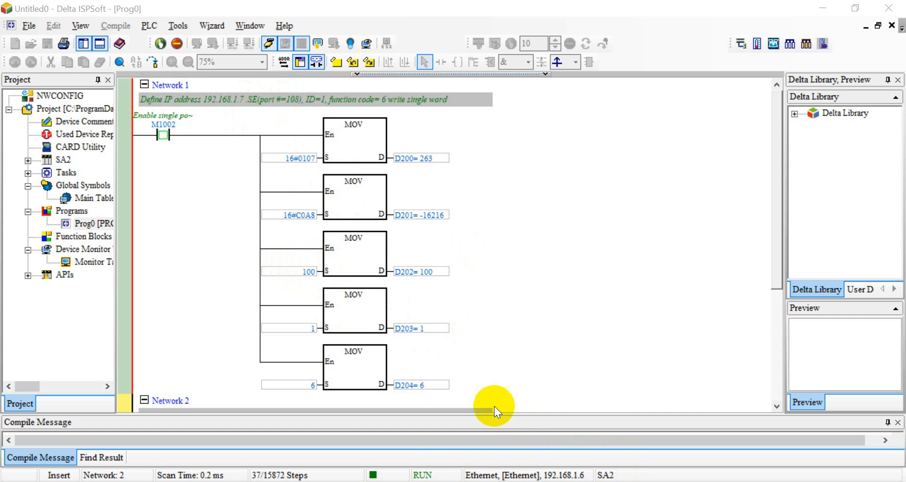
mouse_move(289, 271)
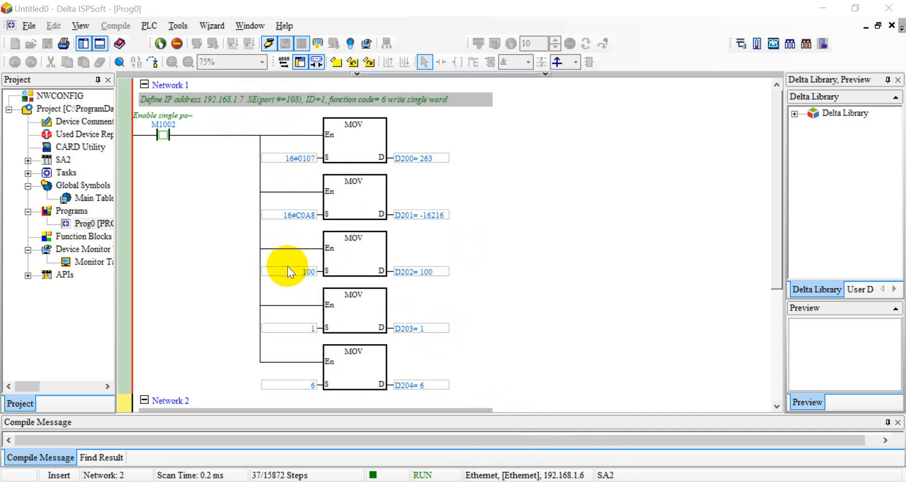
mouse_move(356, 230)
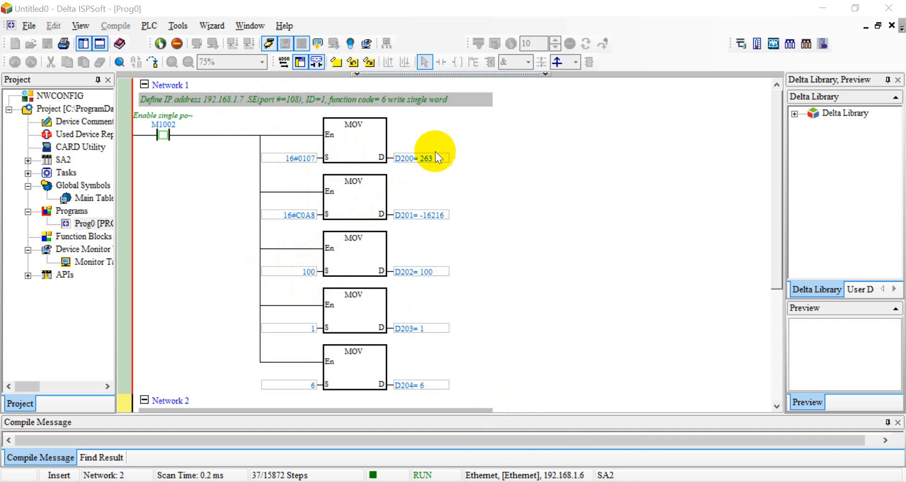
mouse_move(311, 341)
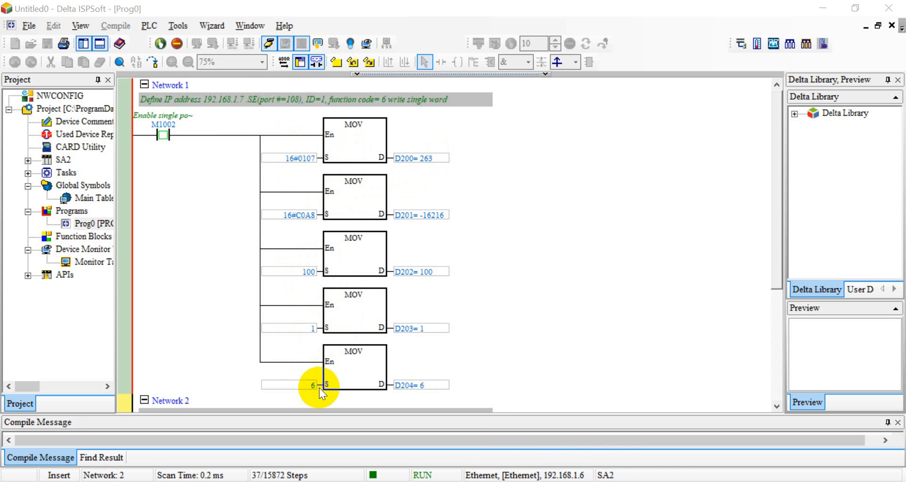
mouse_move(454, 104)
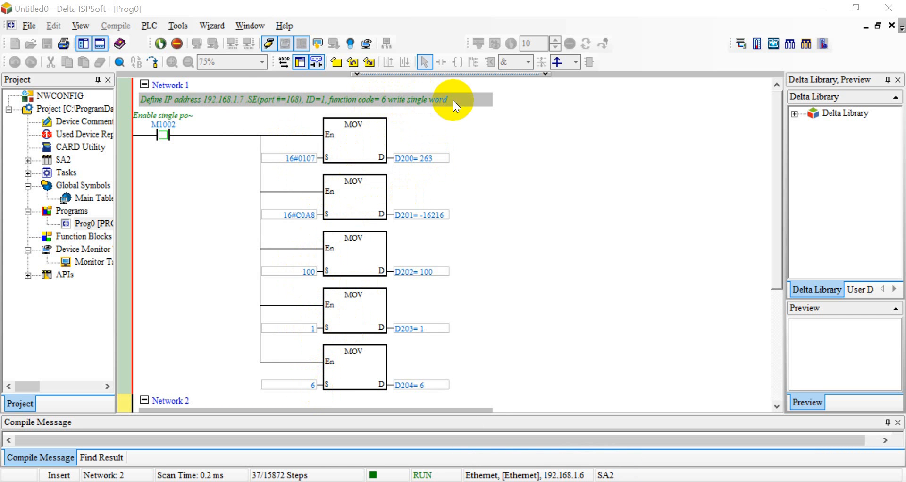
Scroll the Prog0 ladder to review Network 1's MOV blocks loading D200–D204
scroll(down, 3)
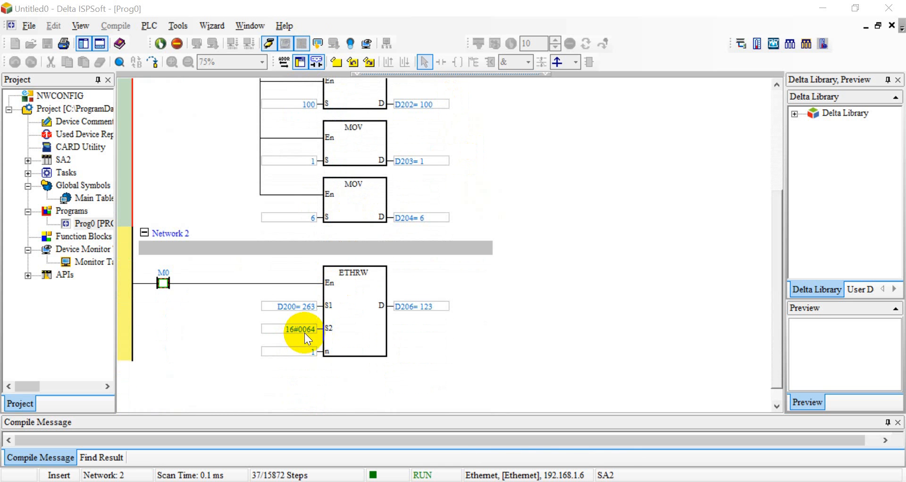
mouse_move(362, 343)
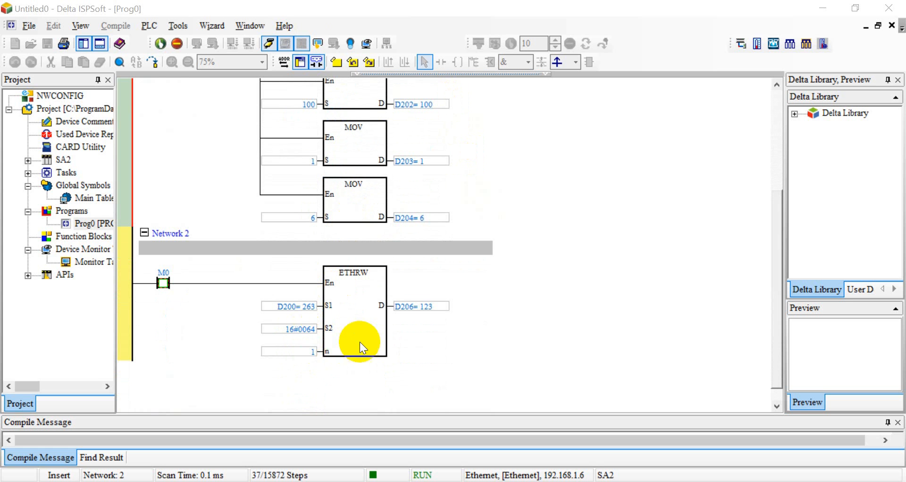
mouse_move(433, 306)
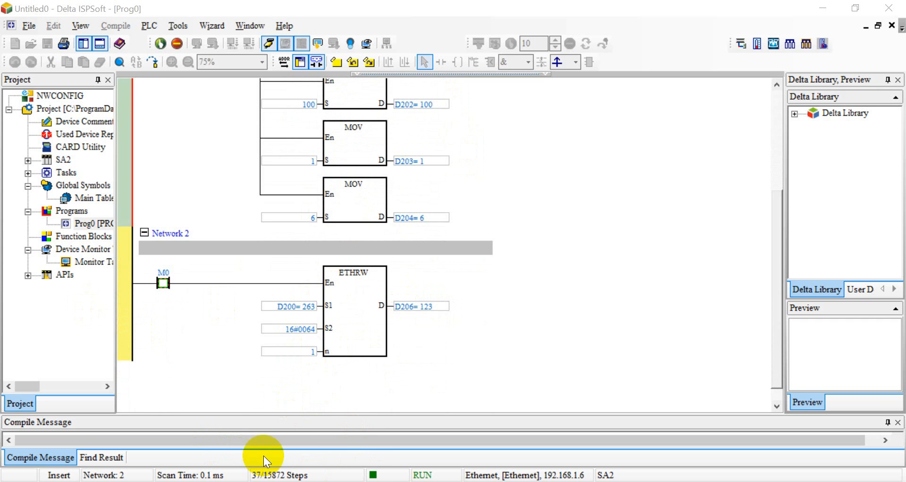
mouse_move(287, 332)
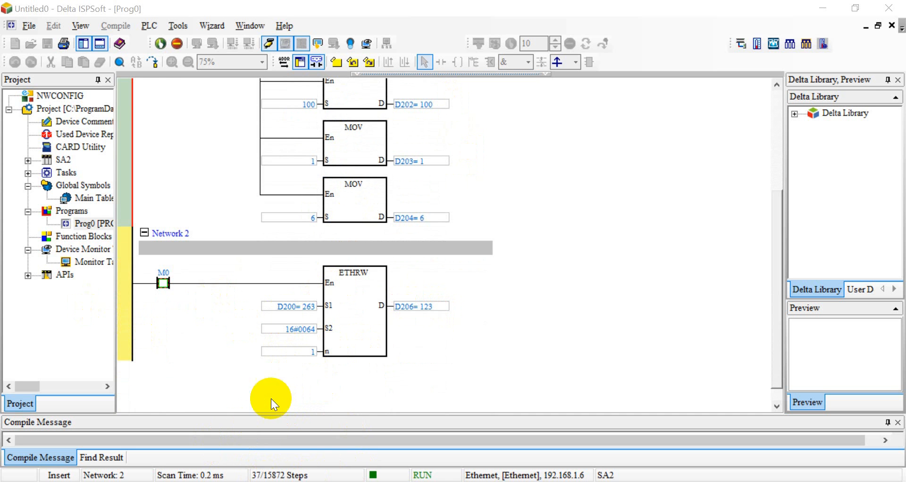
Bring Network 2 into view to check D206 = 123 in the ETHRW block against D100
click(164, 284)
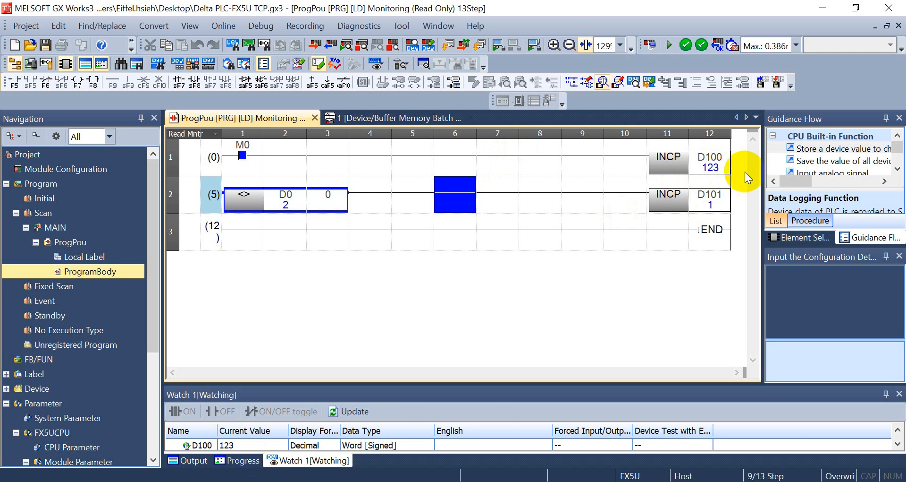
mouse_move(298, 452)
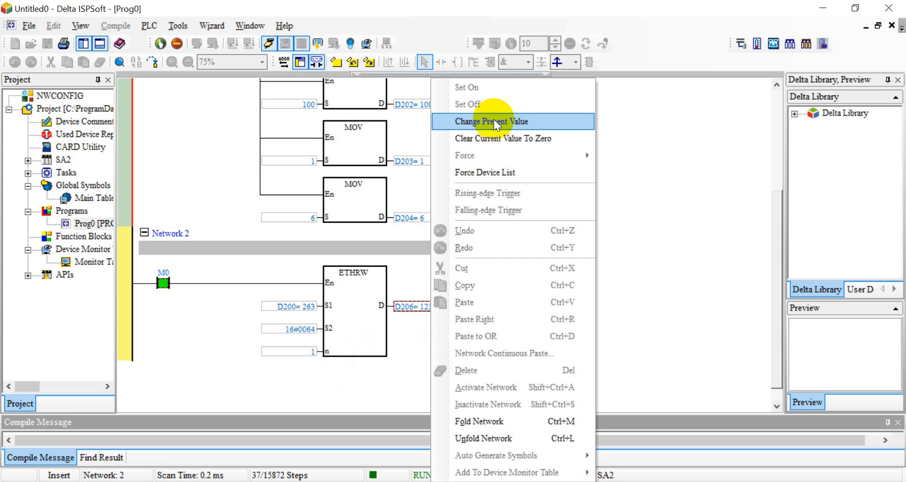
Change D206's present value from 123 to 222 in the ETHRW block
click(492, 122)
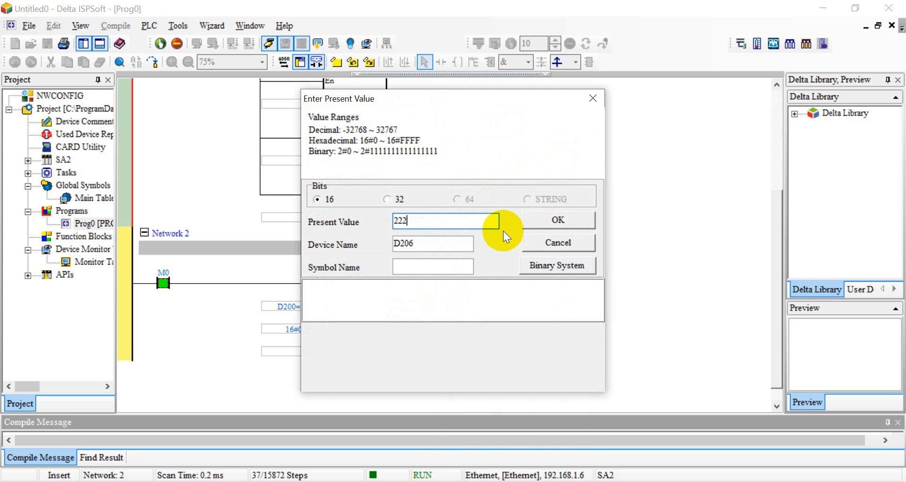
click(558, 220)
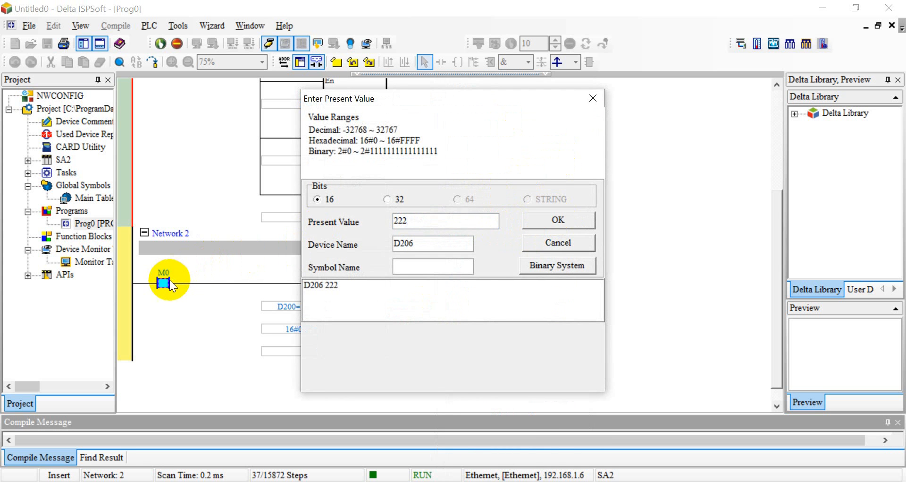
click(557, 220)
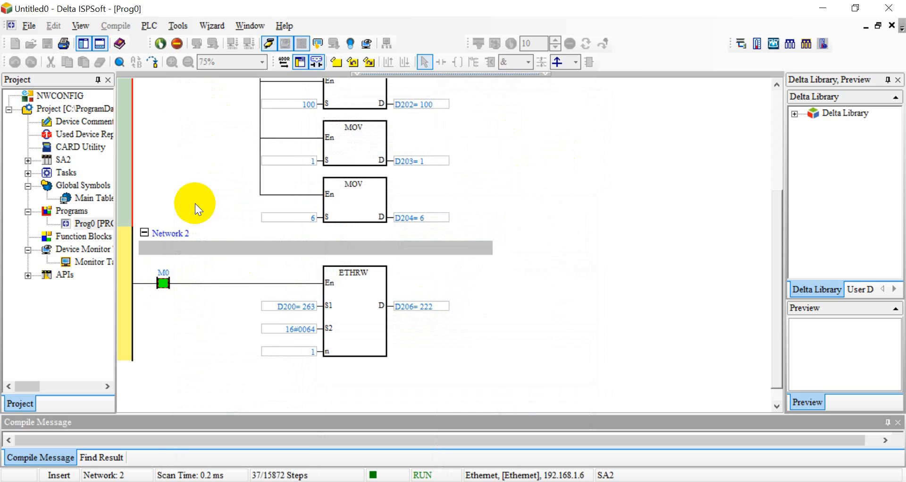